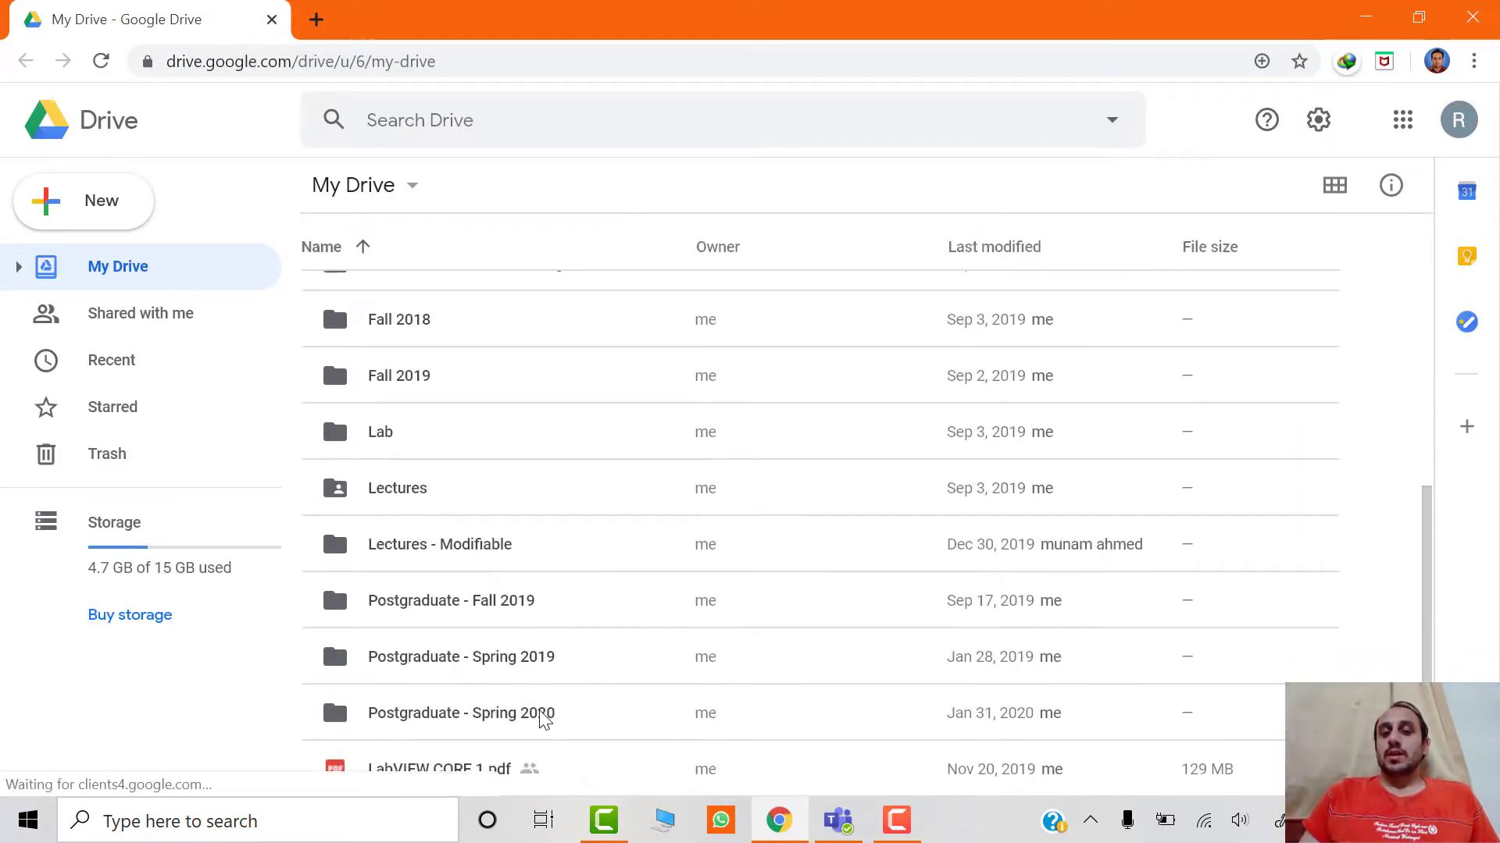
Copy the shareable link of the LabVIEW Home Activity 3 form from the LabVIEW Home Activities folder
double_click(461, 712)
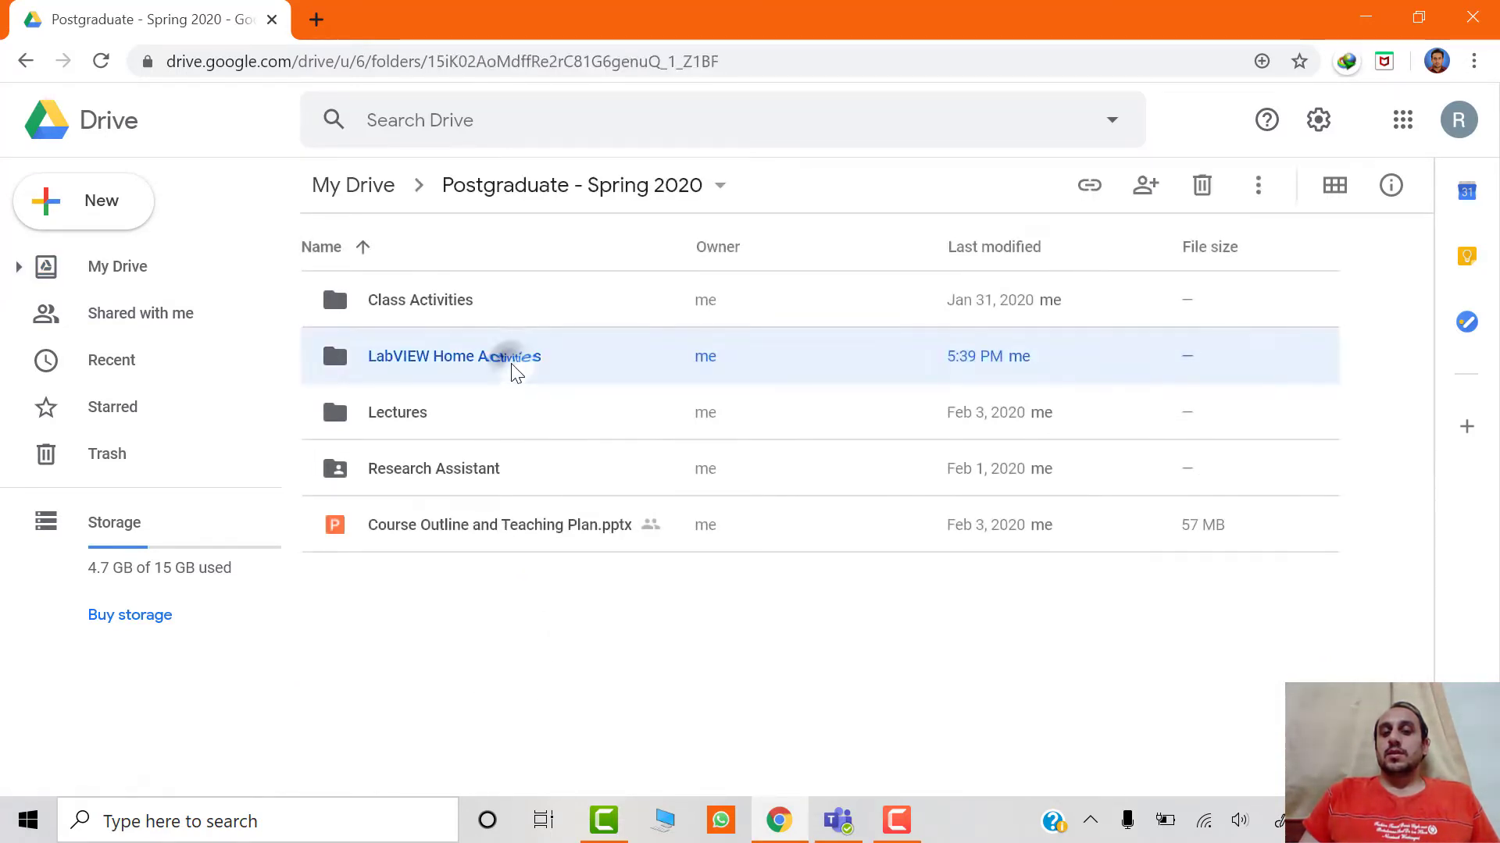
double_click(454, 356)
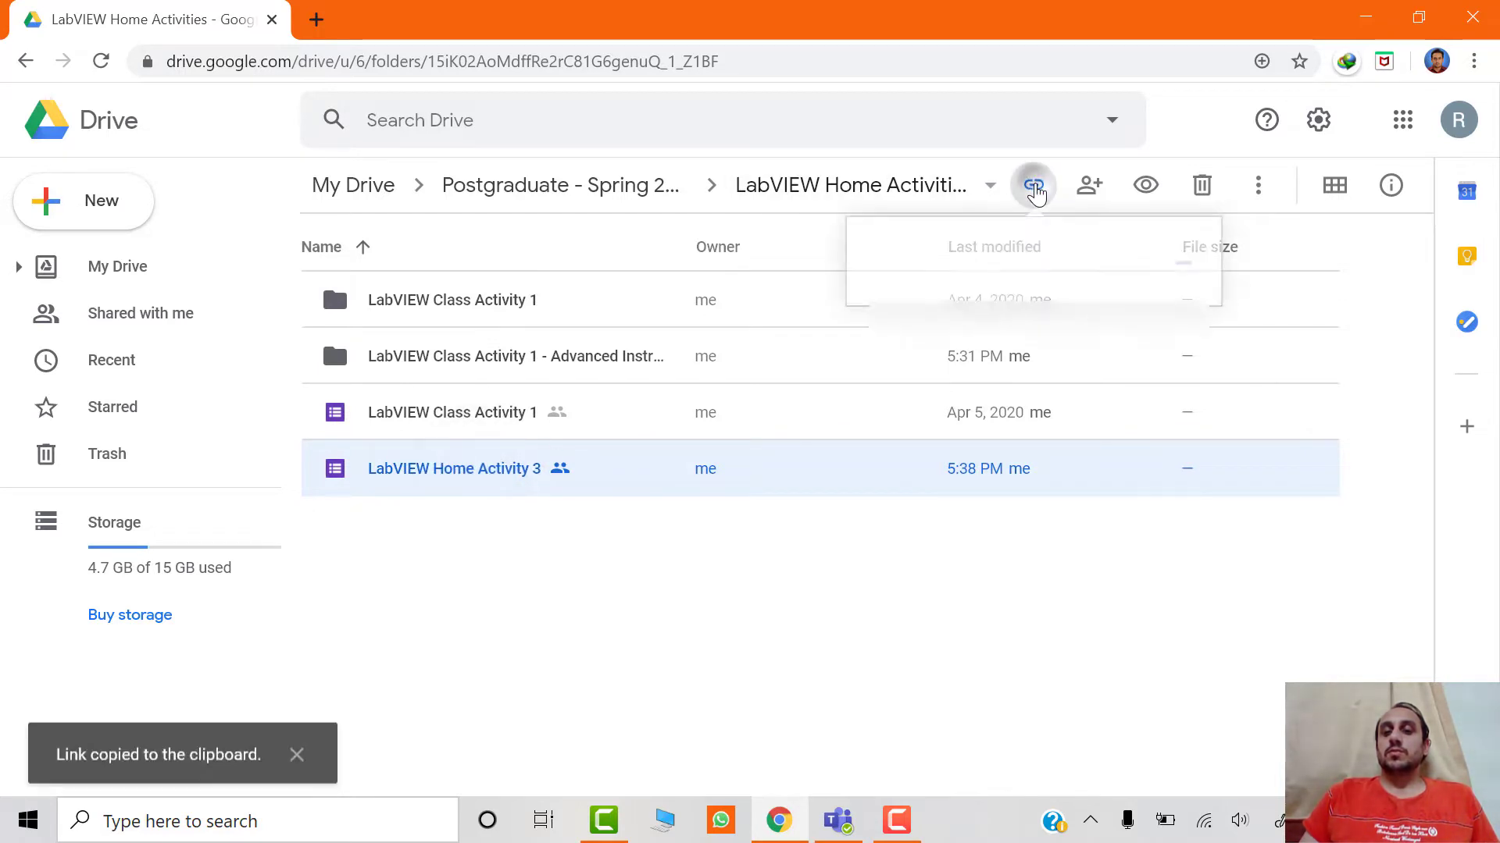
left_click(1033, 184)
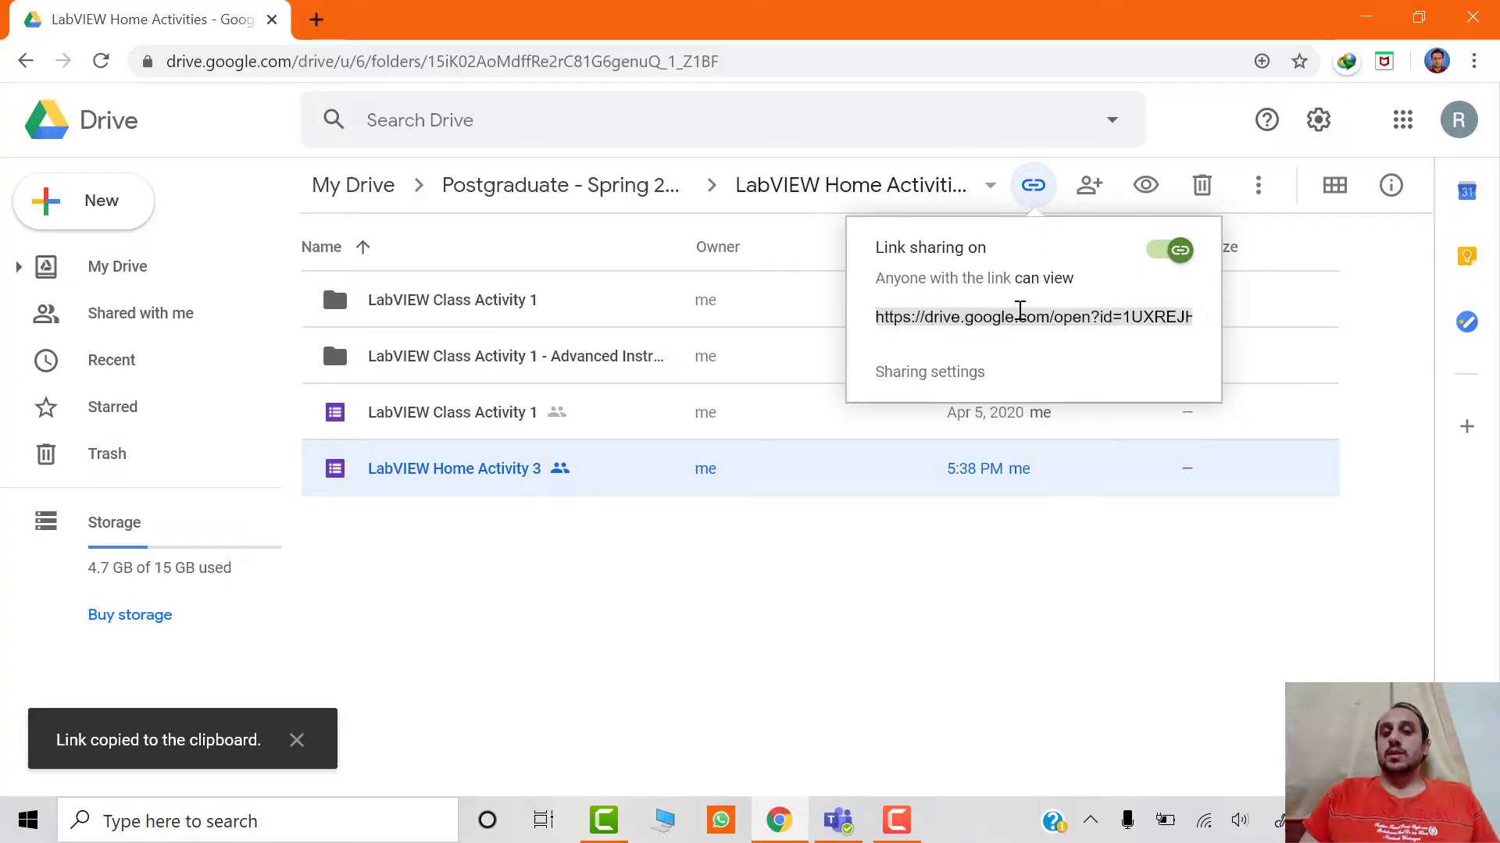
left_click(838, 820)
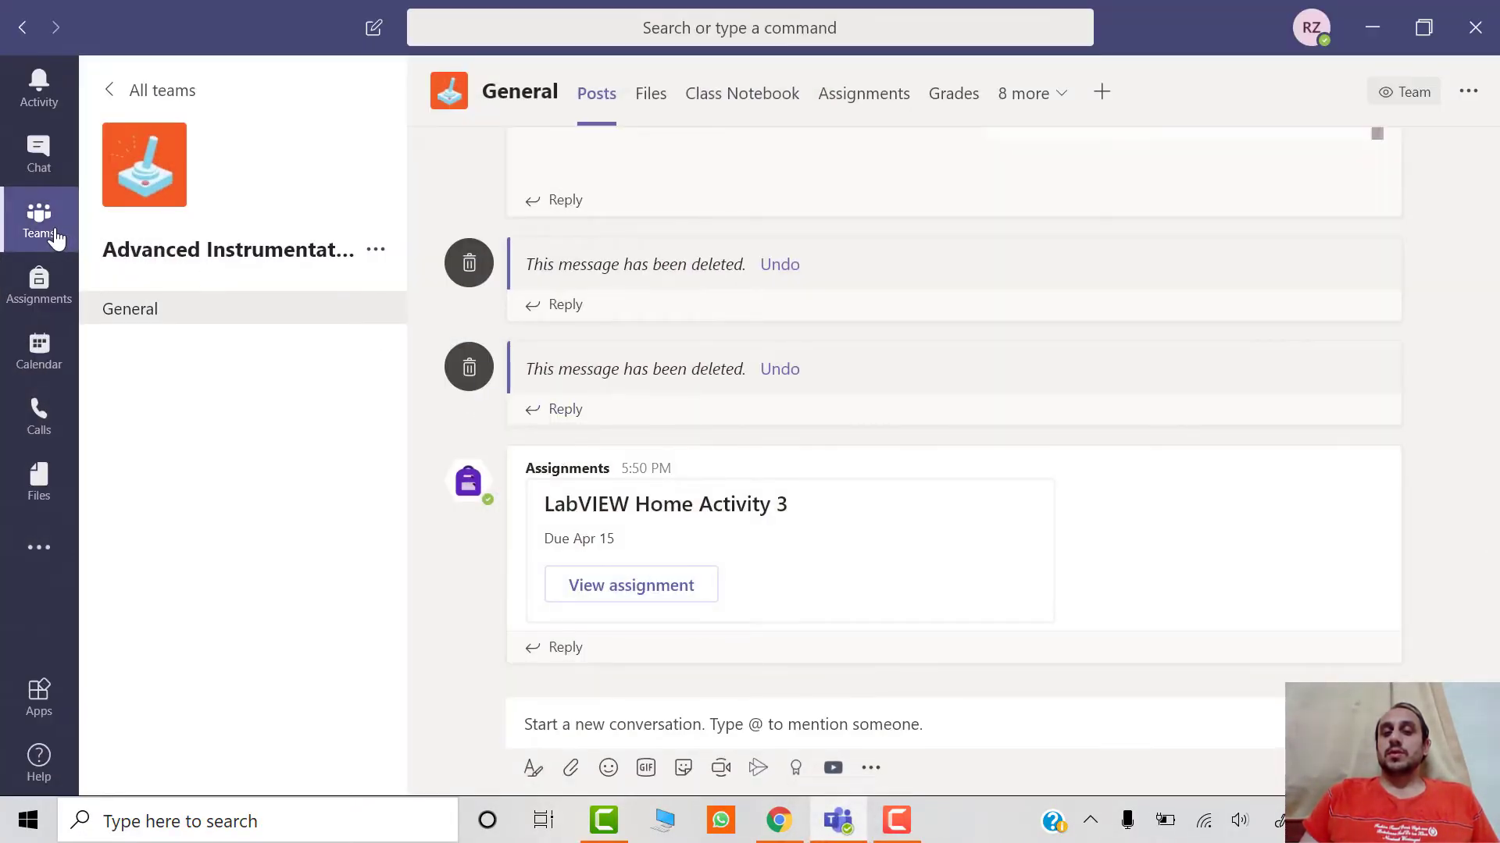
Create a new regular assignment in the Advanced Instrumentation and Experimental Methods team's Assignments
left_click(38, 220)
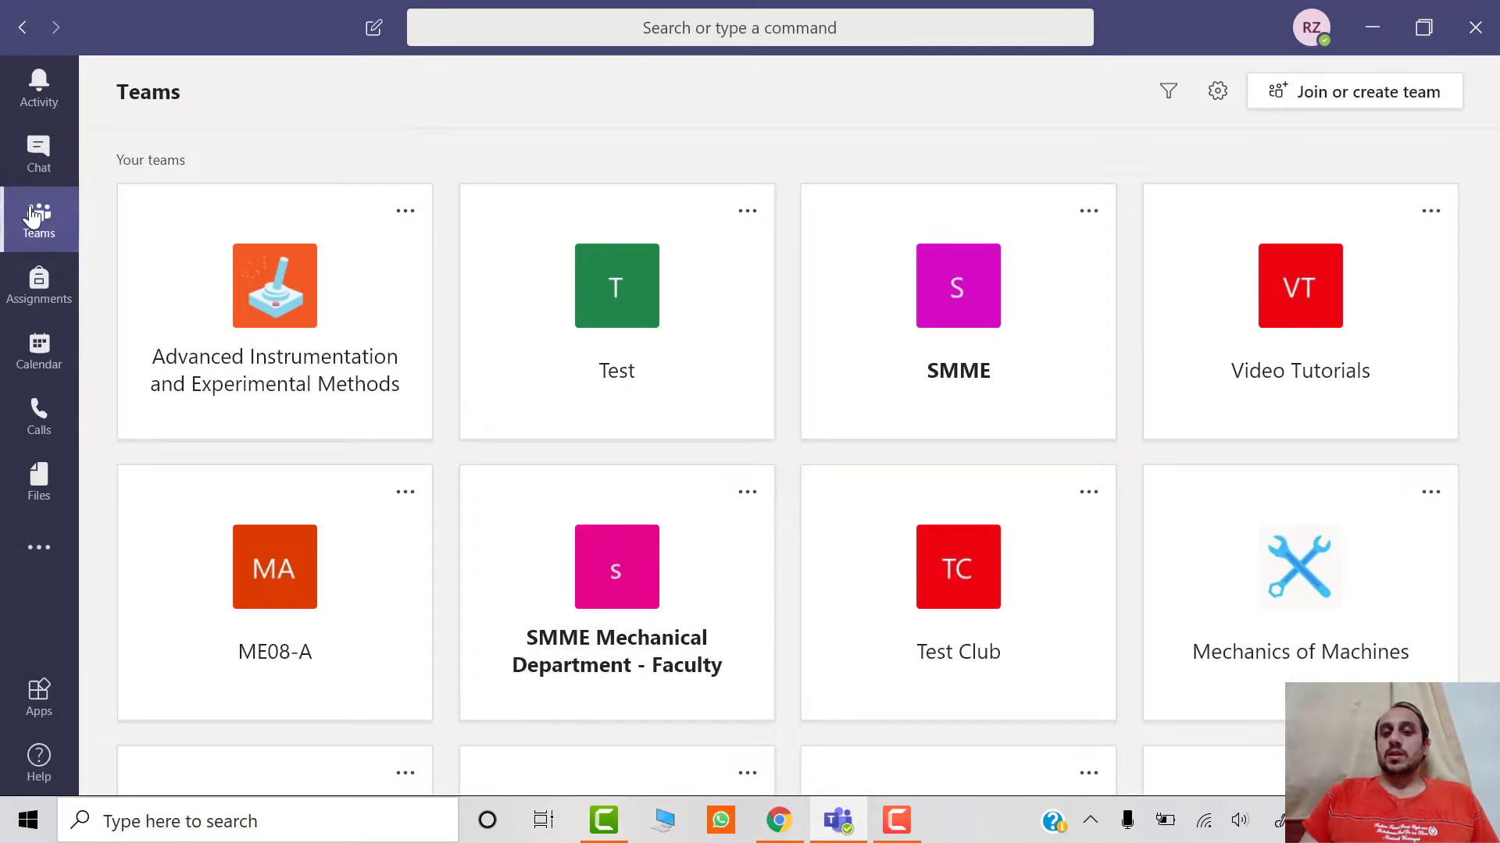
left_click(275, 284)
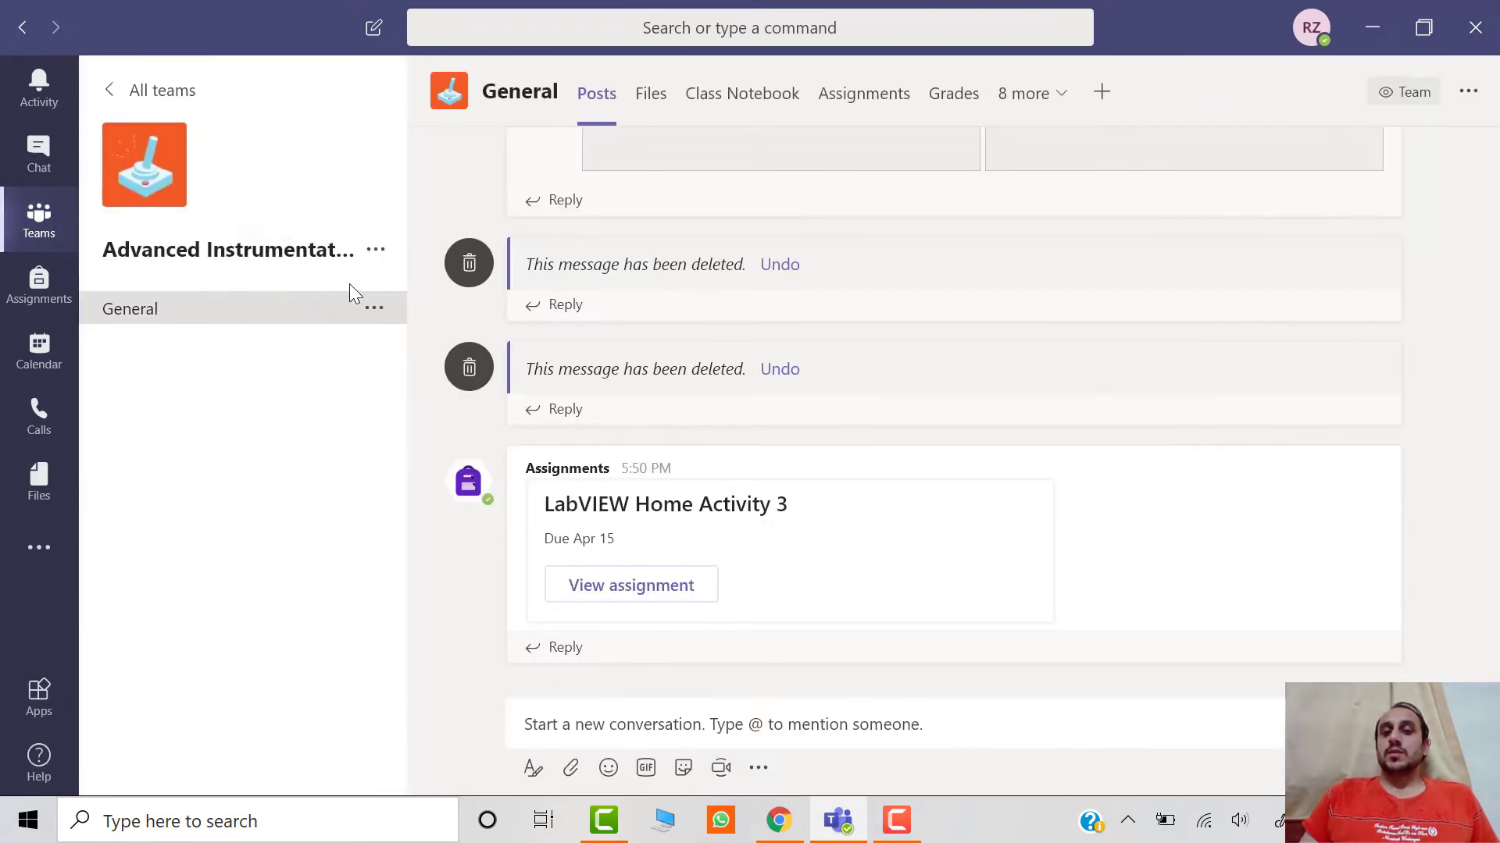
left_click(862, 92)
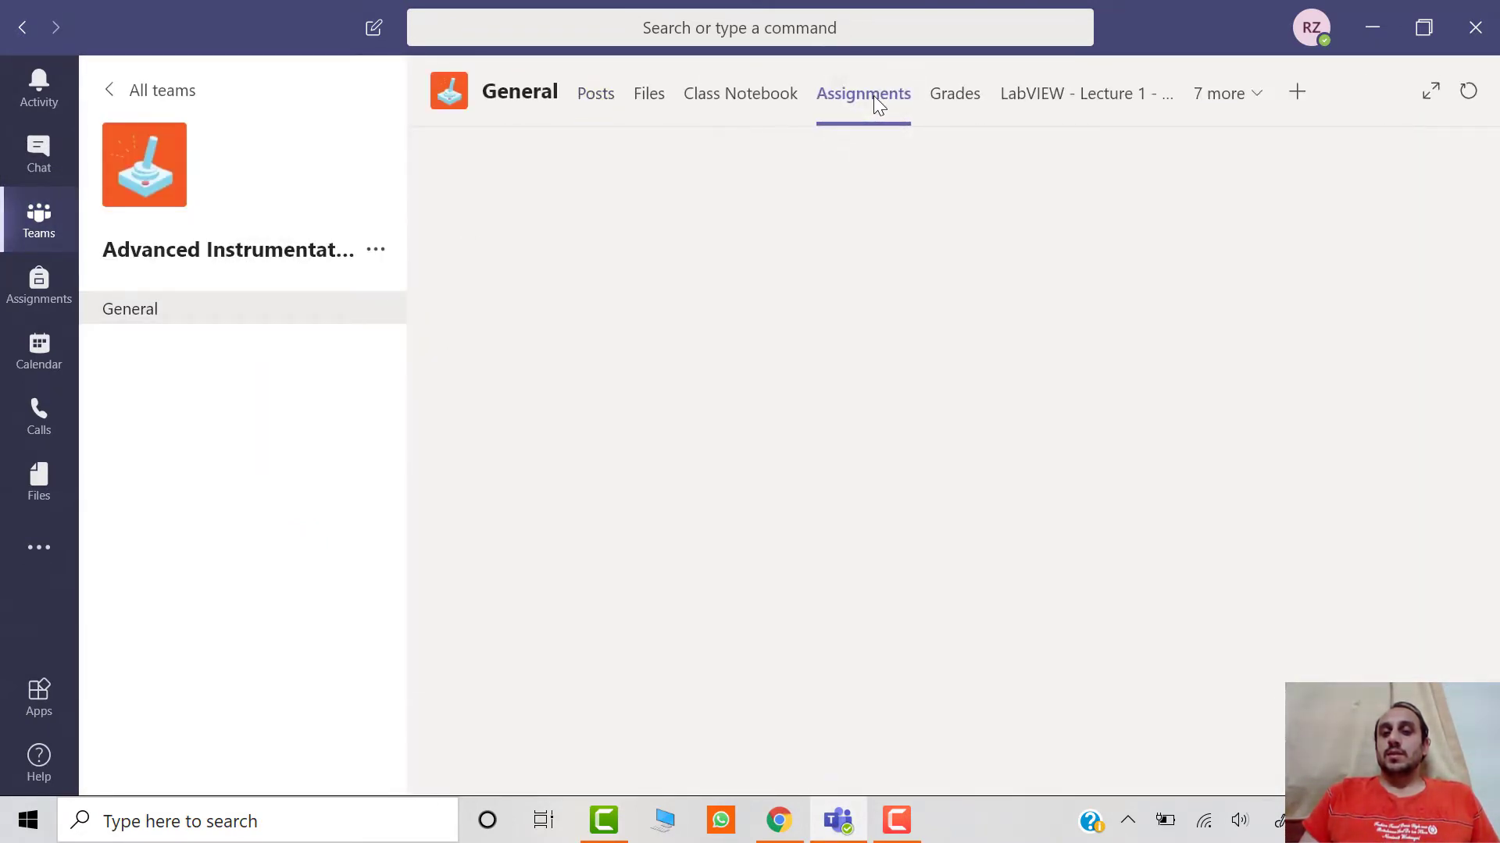
left_click(862, 92)
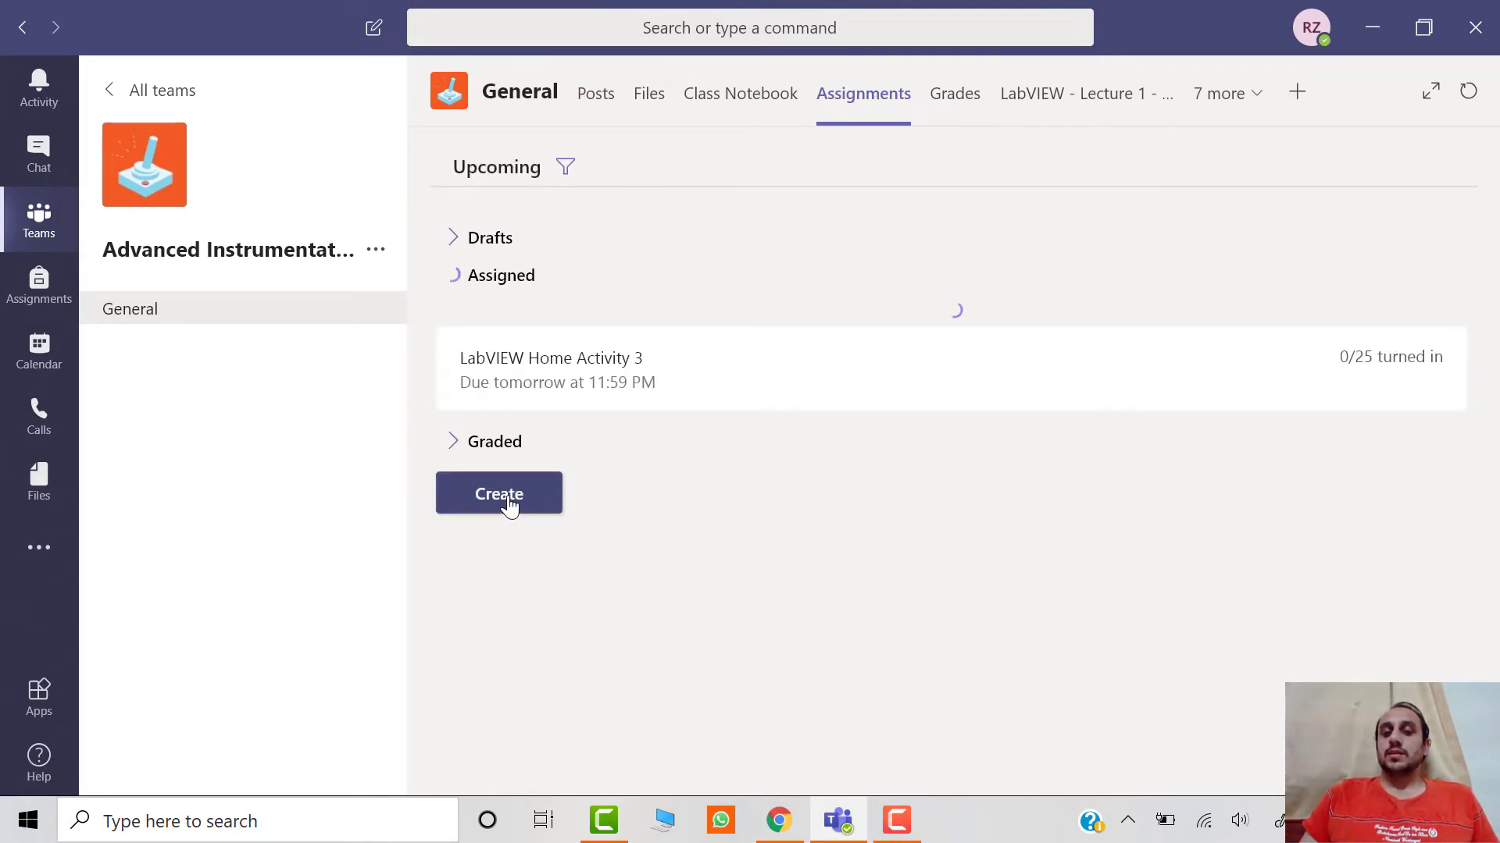
left_click(498, 493)
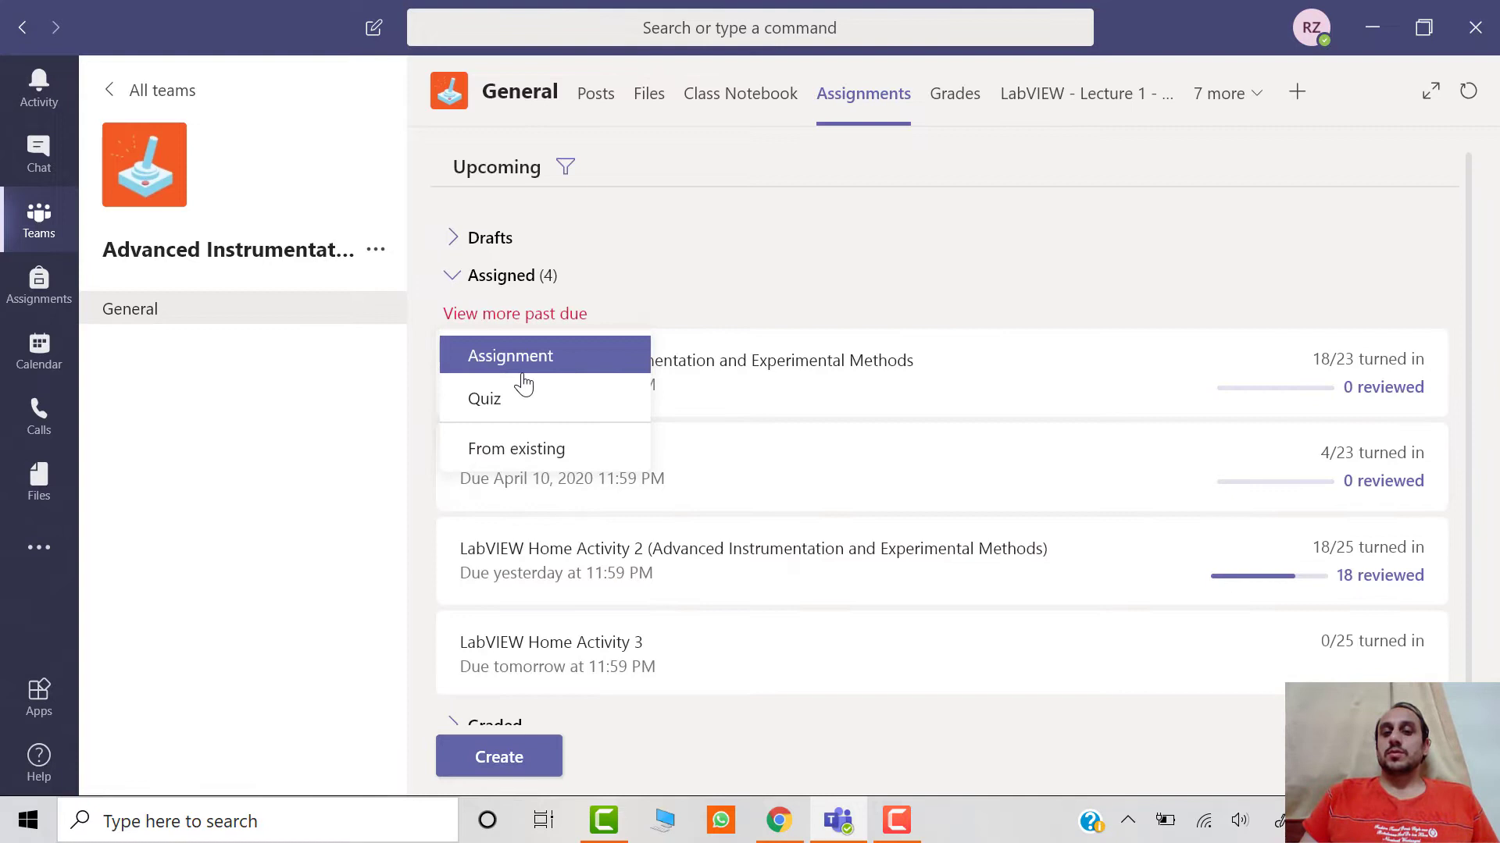
left_click(509, 355)
type("L")
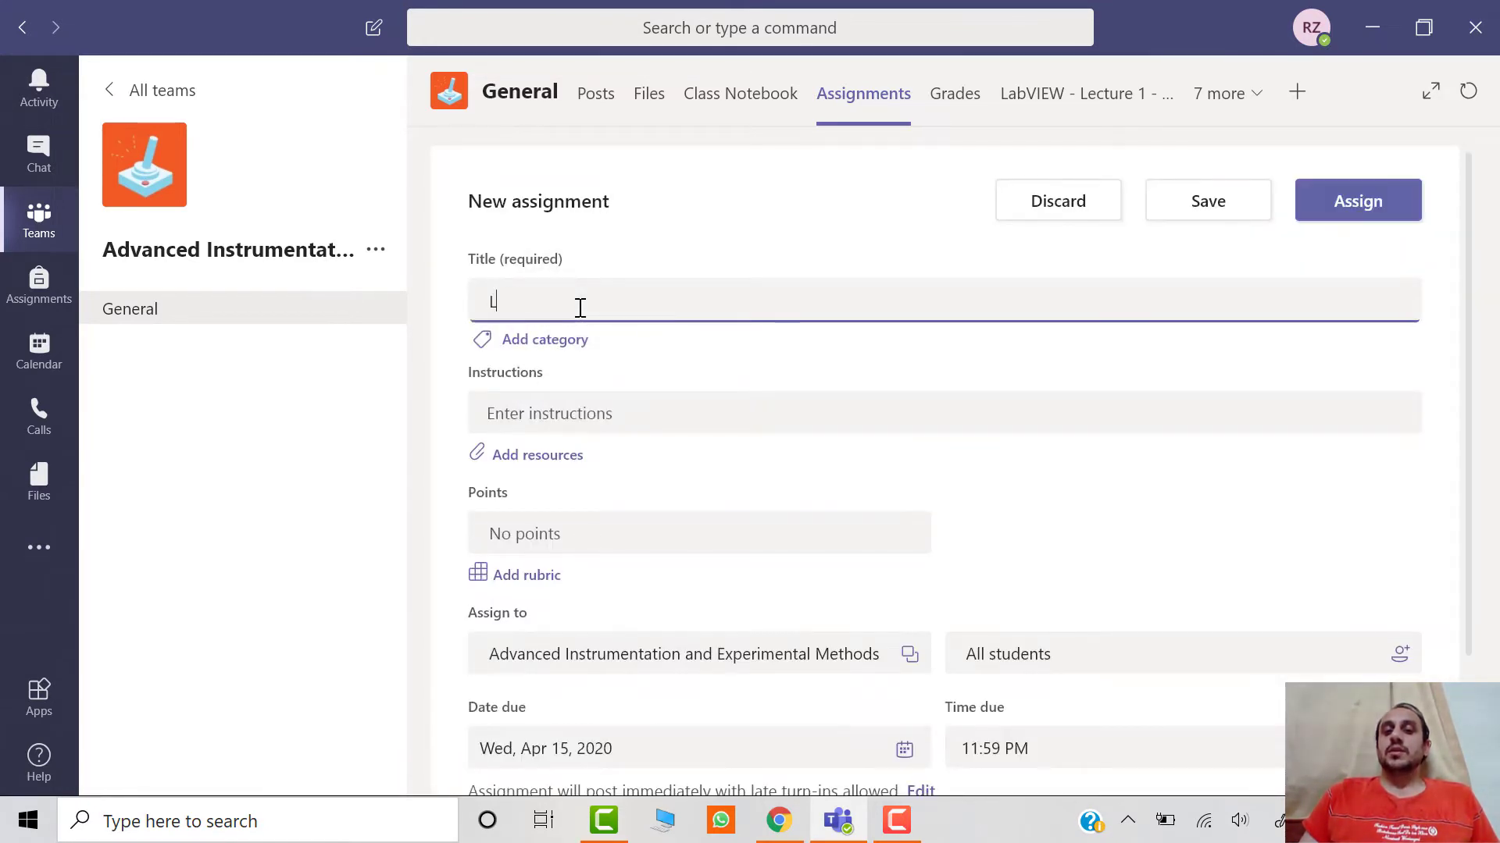
Title the assignment 'LabVIEW Home Activity 3' with instructions 'Please upload LabVIEW File.' and begin adding resources
type("abVIEW Home Activity 3")
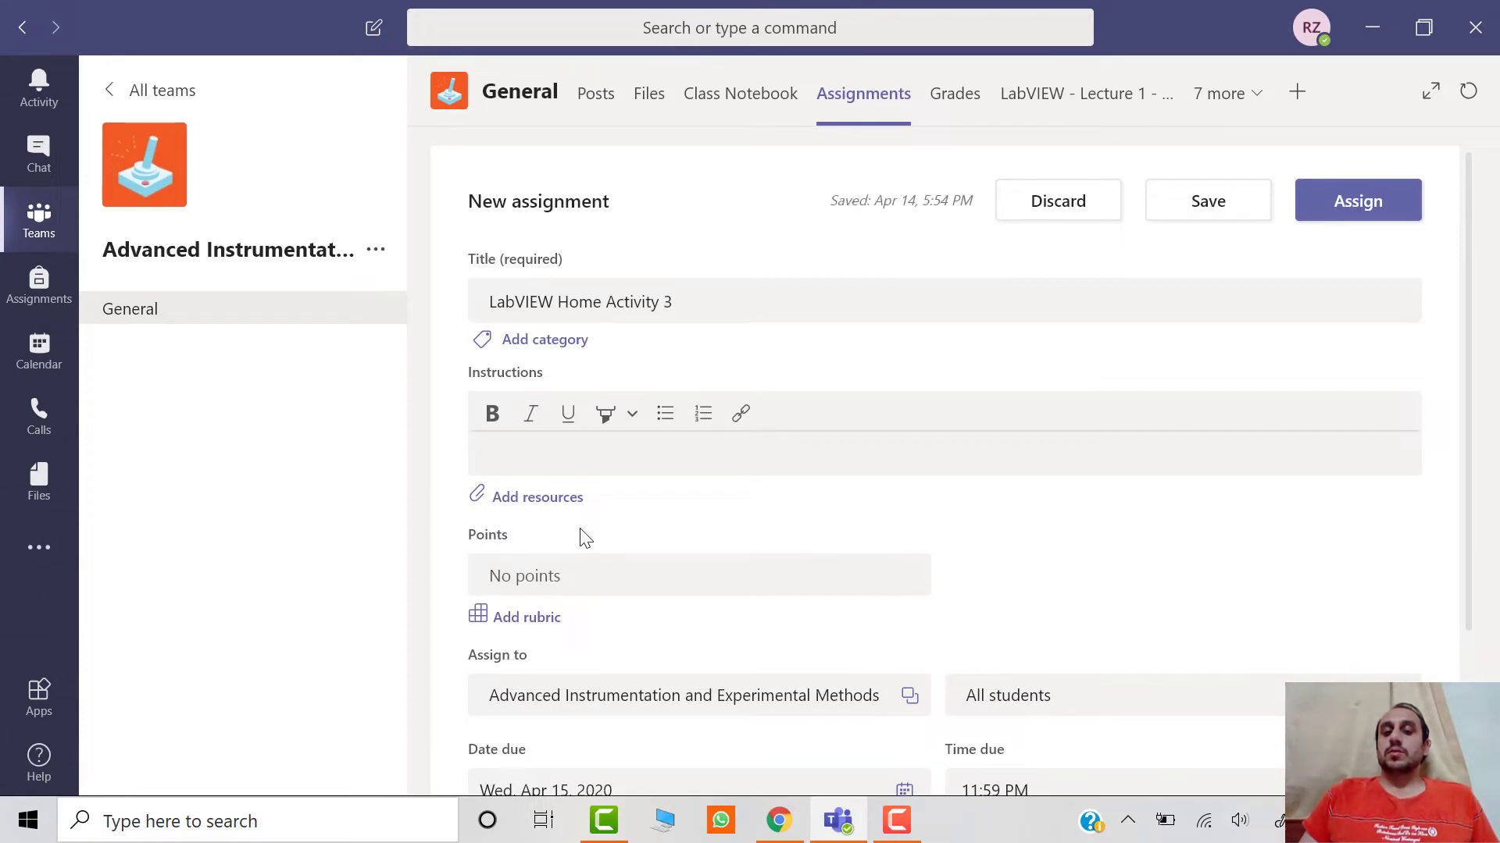
type("Please upload")
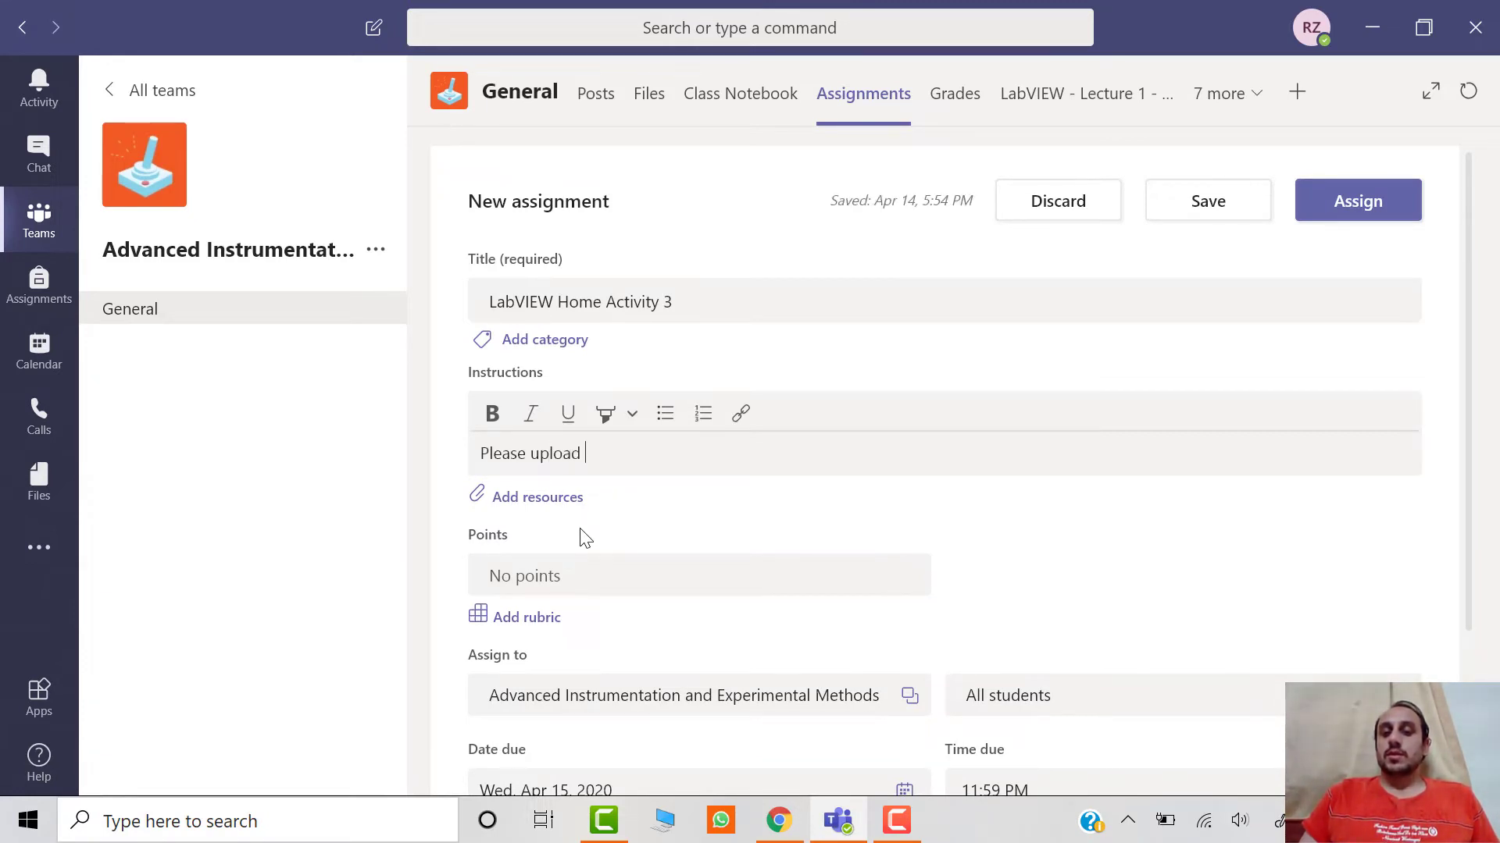
type("LabVIEW")
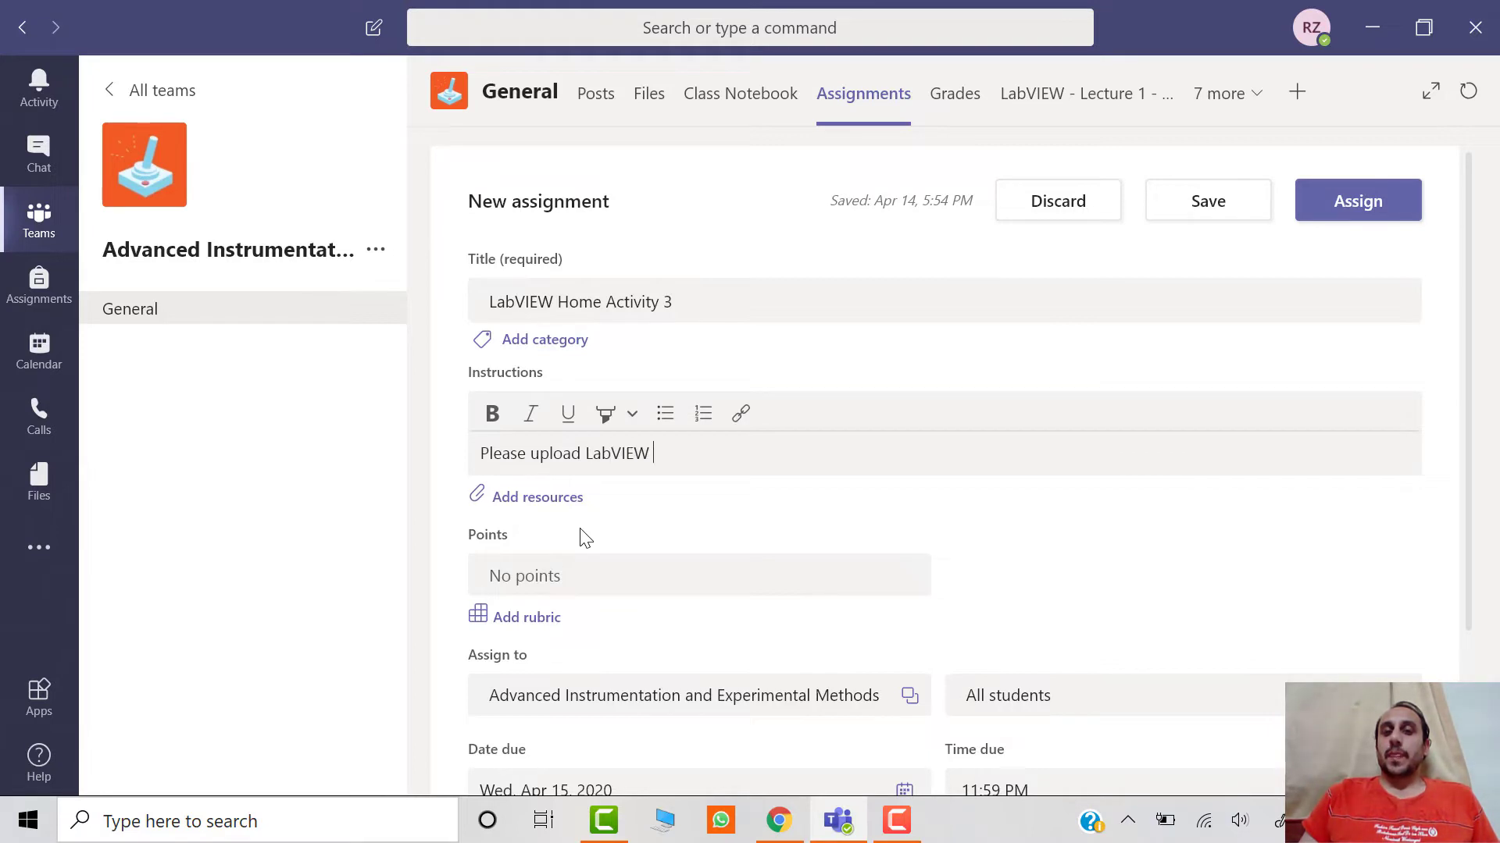
type("File.")
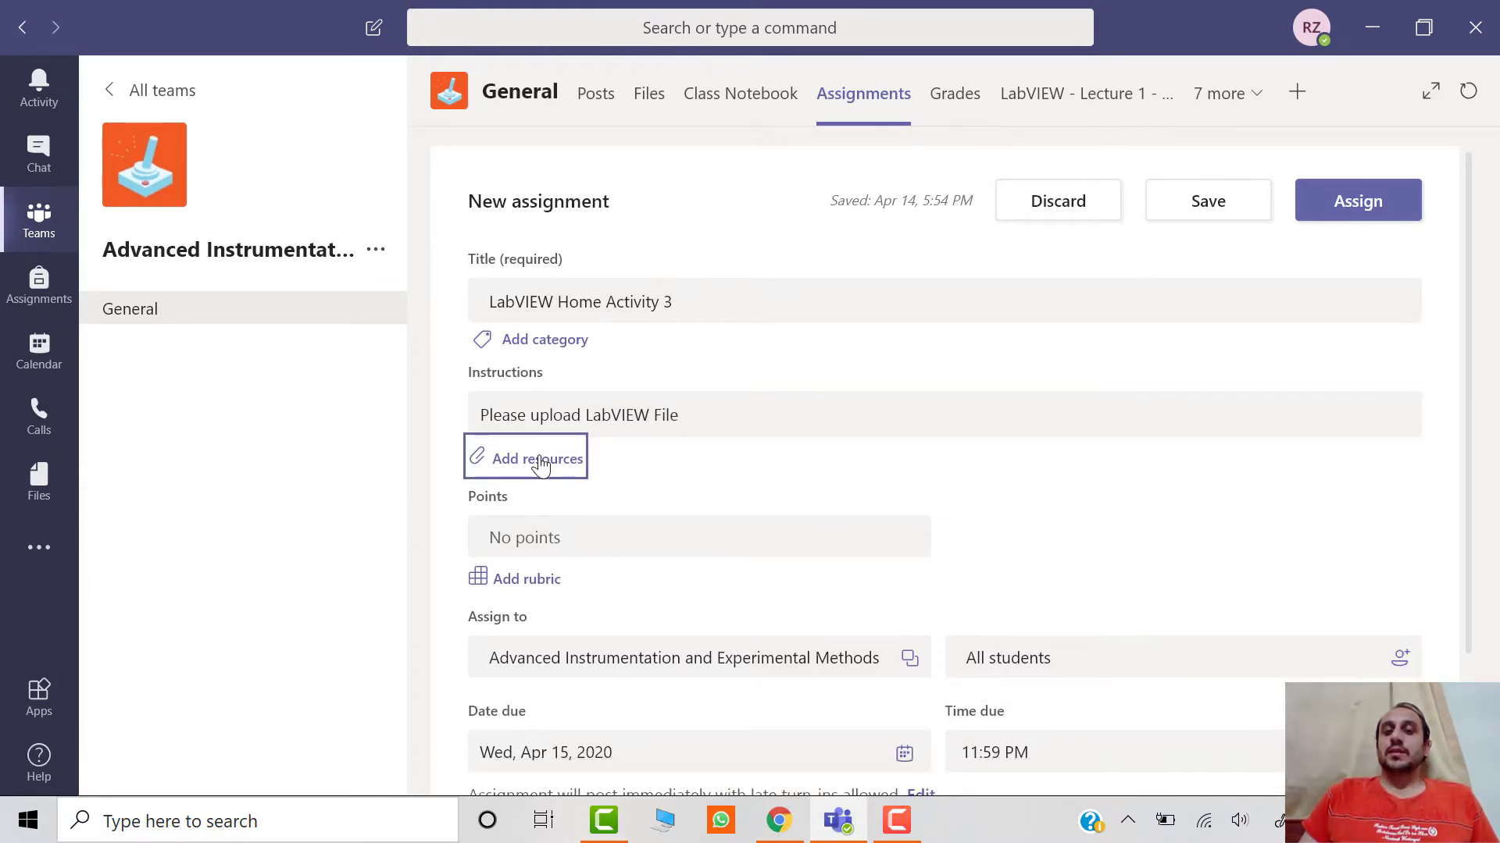
left_click(524, 457)
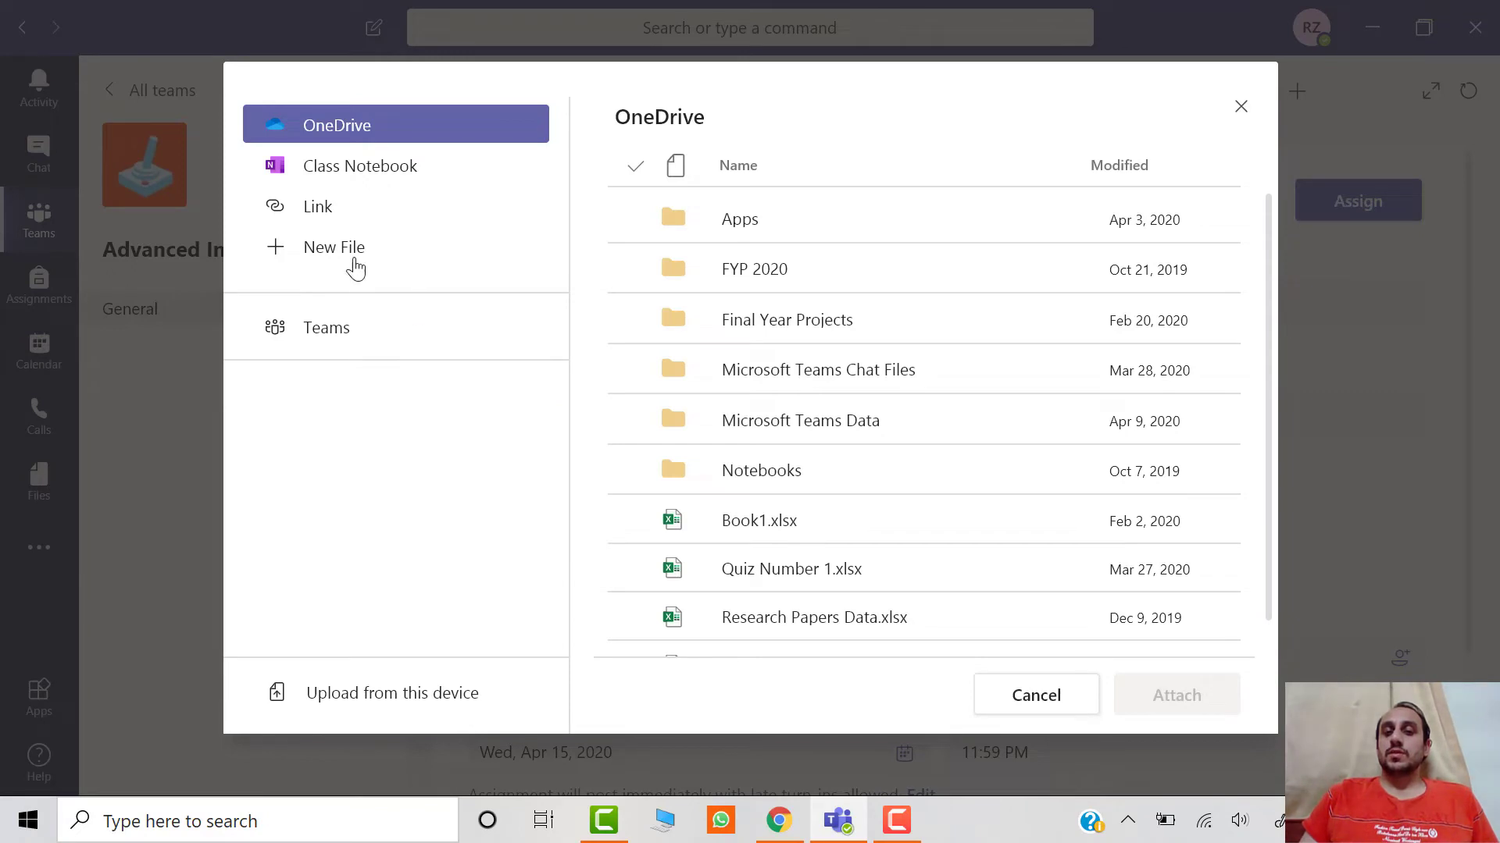
Attach the copied Google Drive form URL as a web link resource
left_click(317, 207)
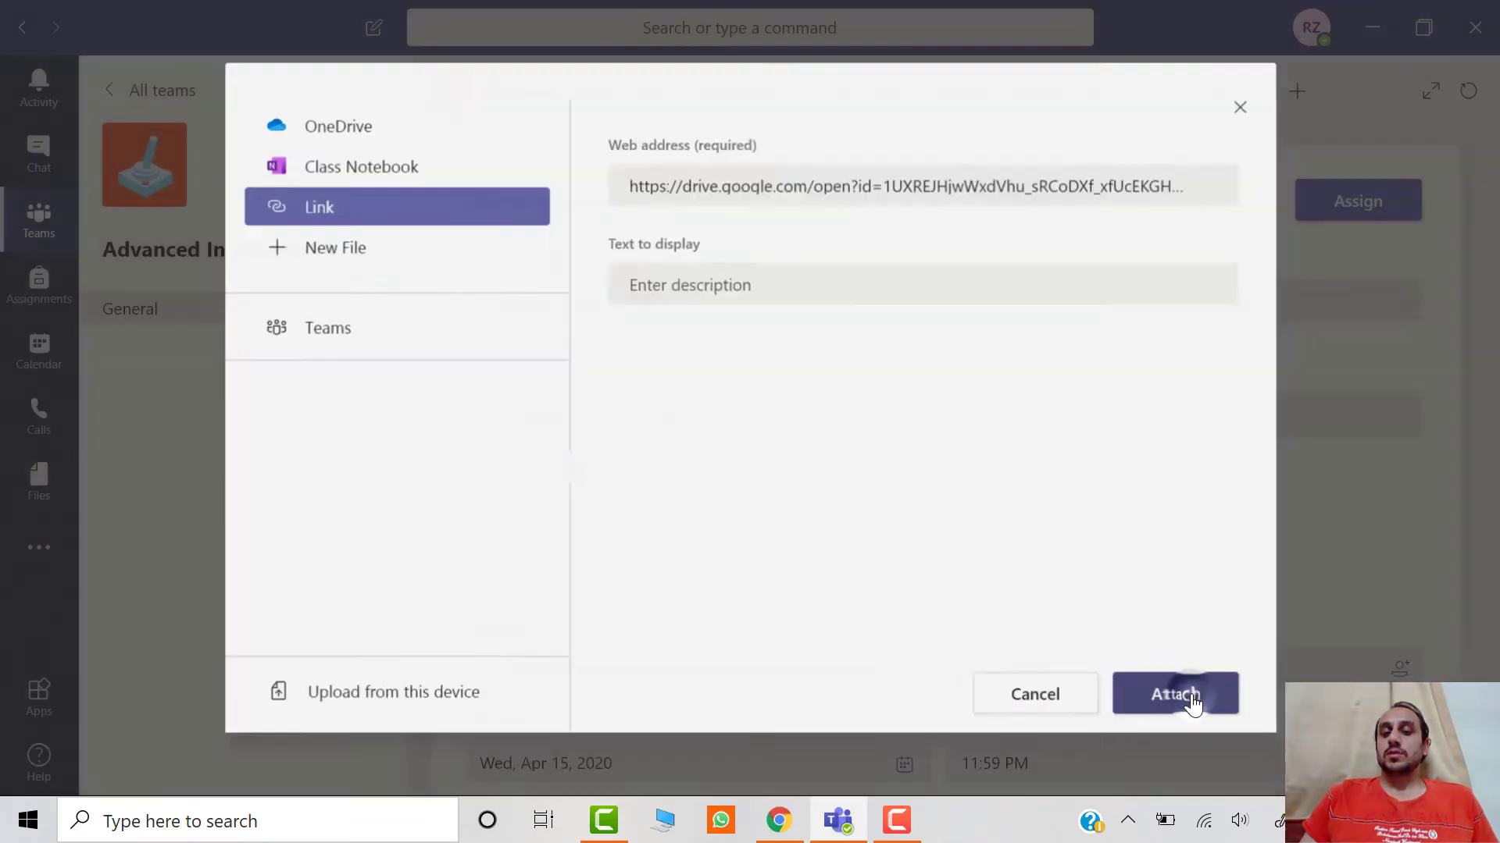
left_click(1175, 694)
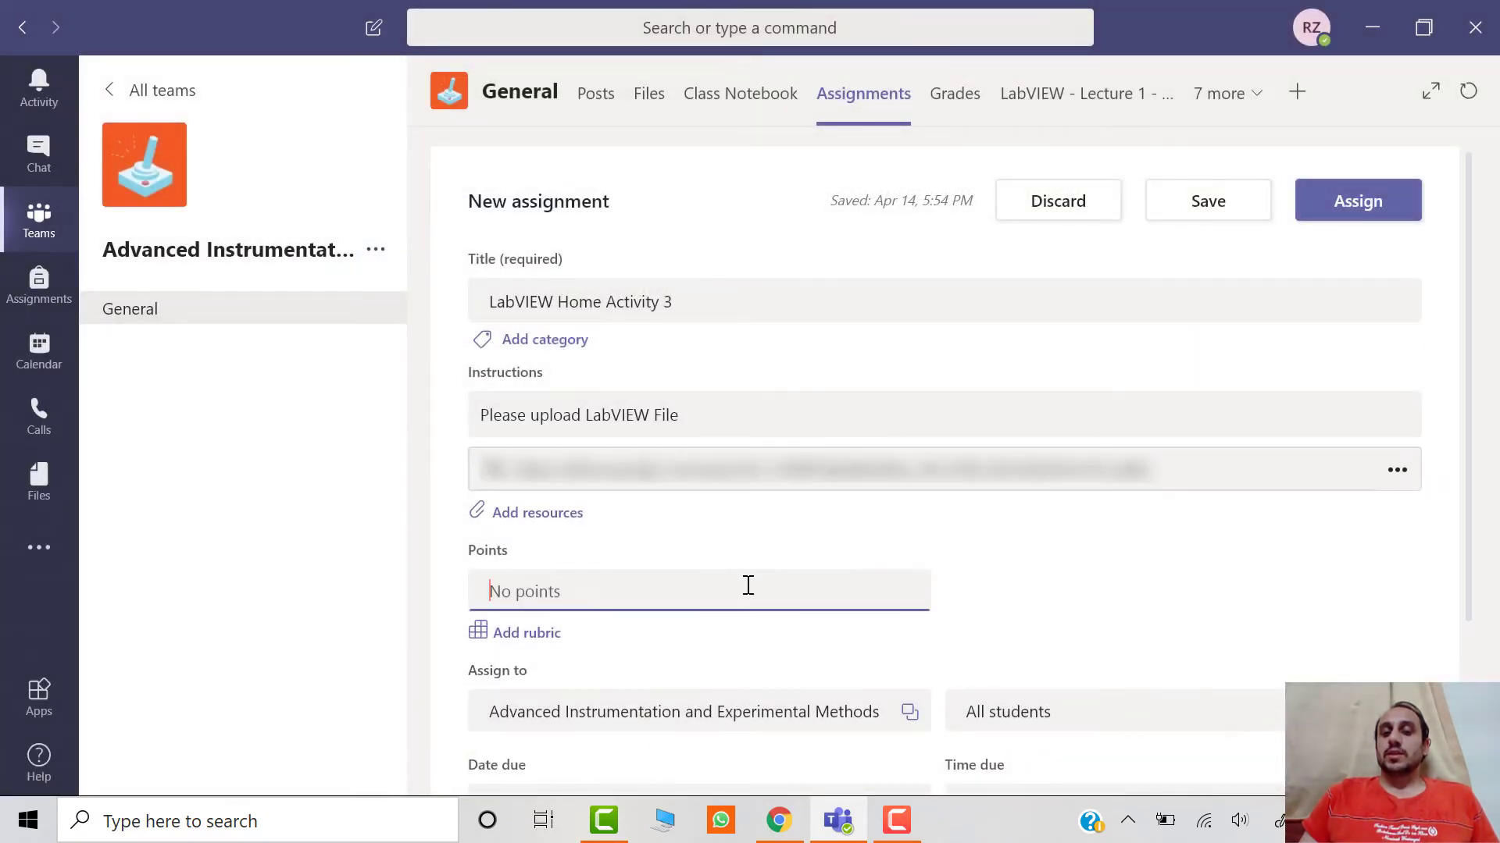
Set 10 points, disallow late turn-ins, and assign LabVIEW Home Activity 3 to the class
type("10")
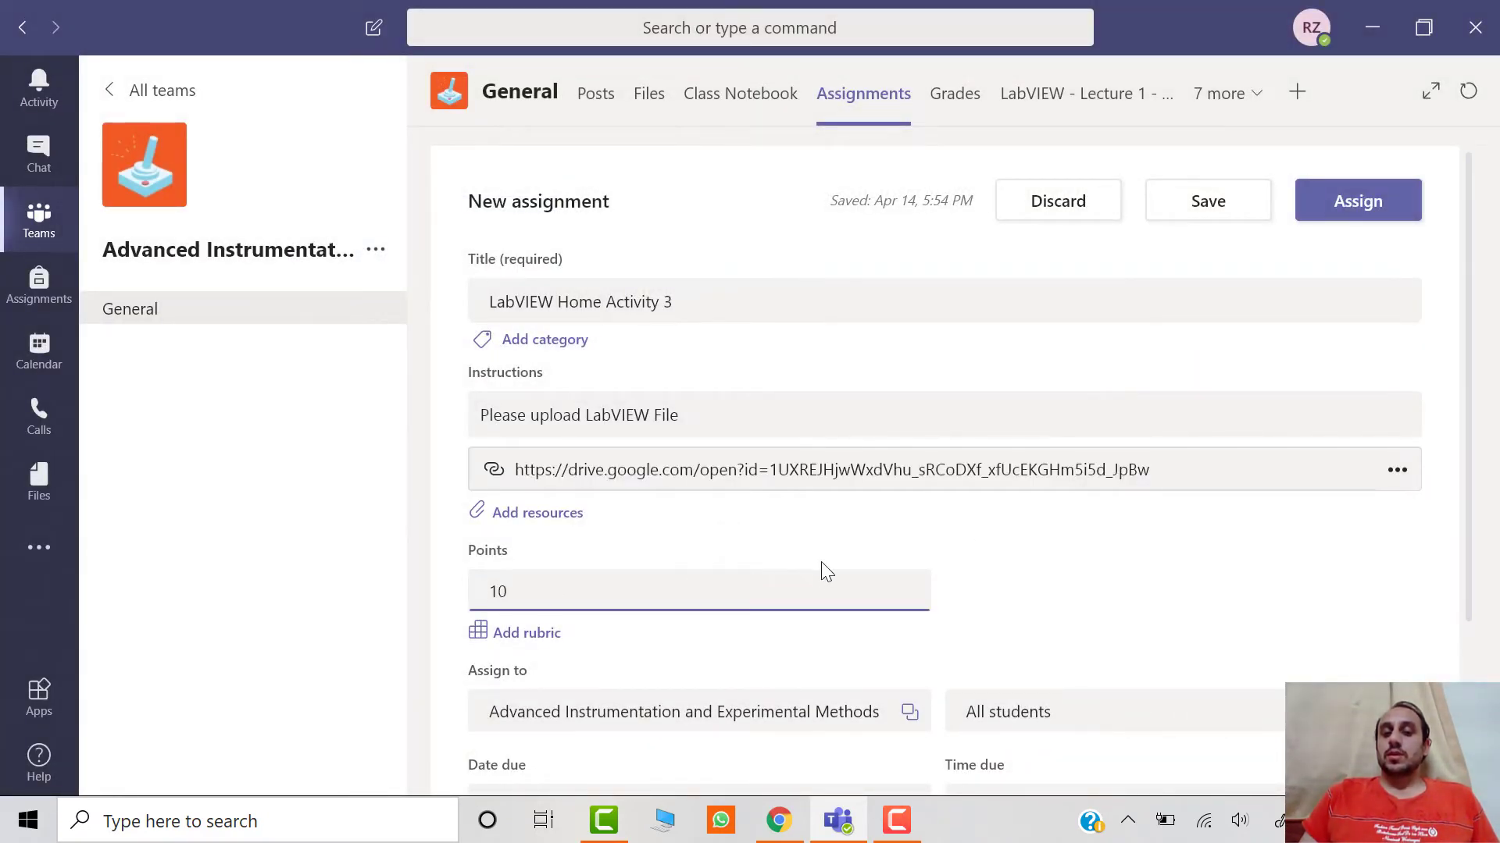
scroll("down", 3)
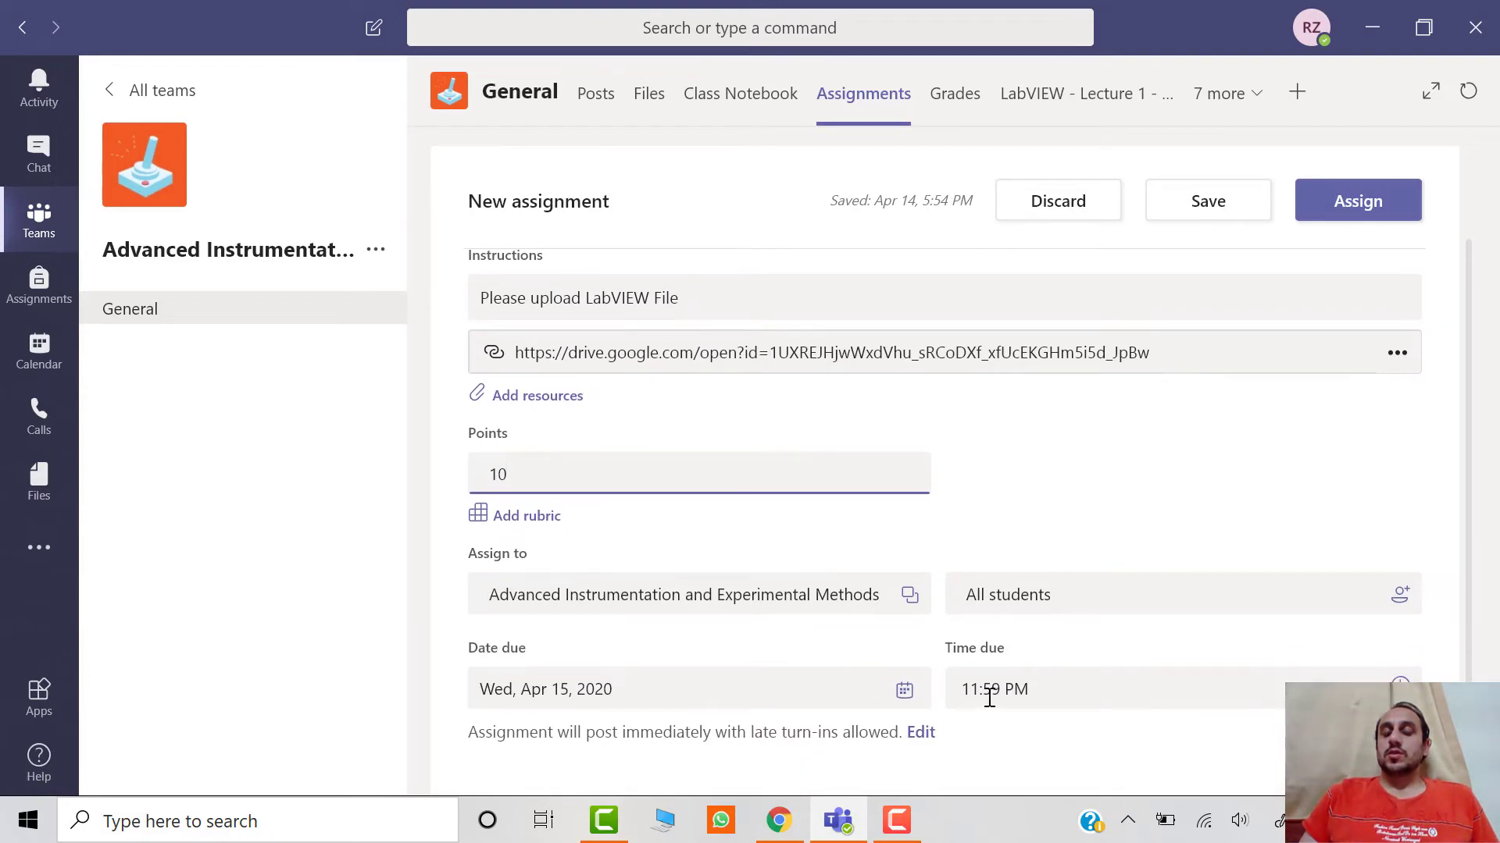
scroll("down", 3)
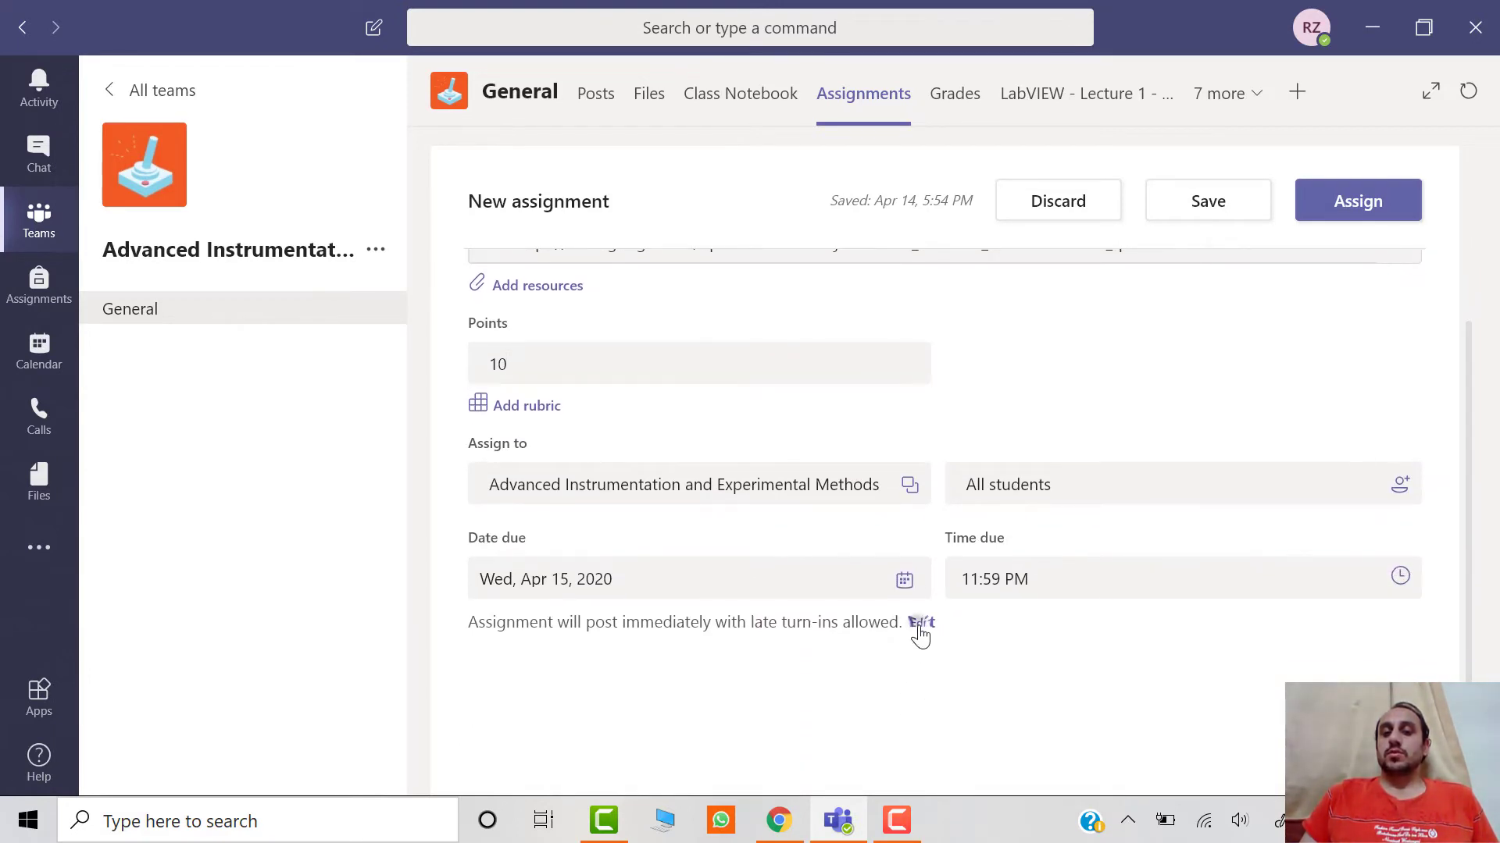
left_click(918, 622)
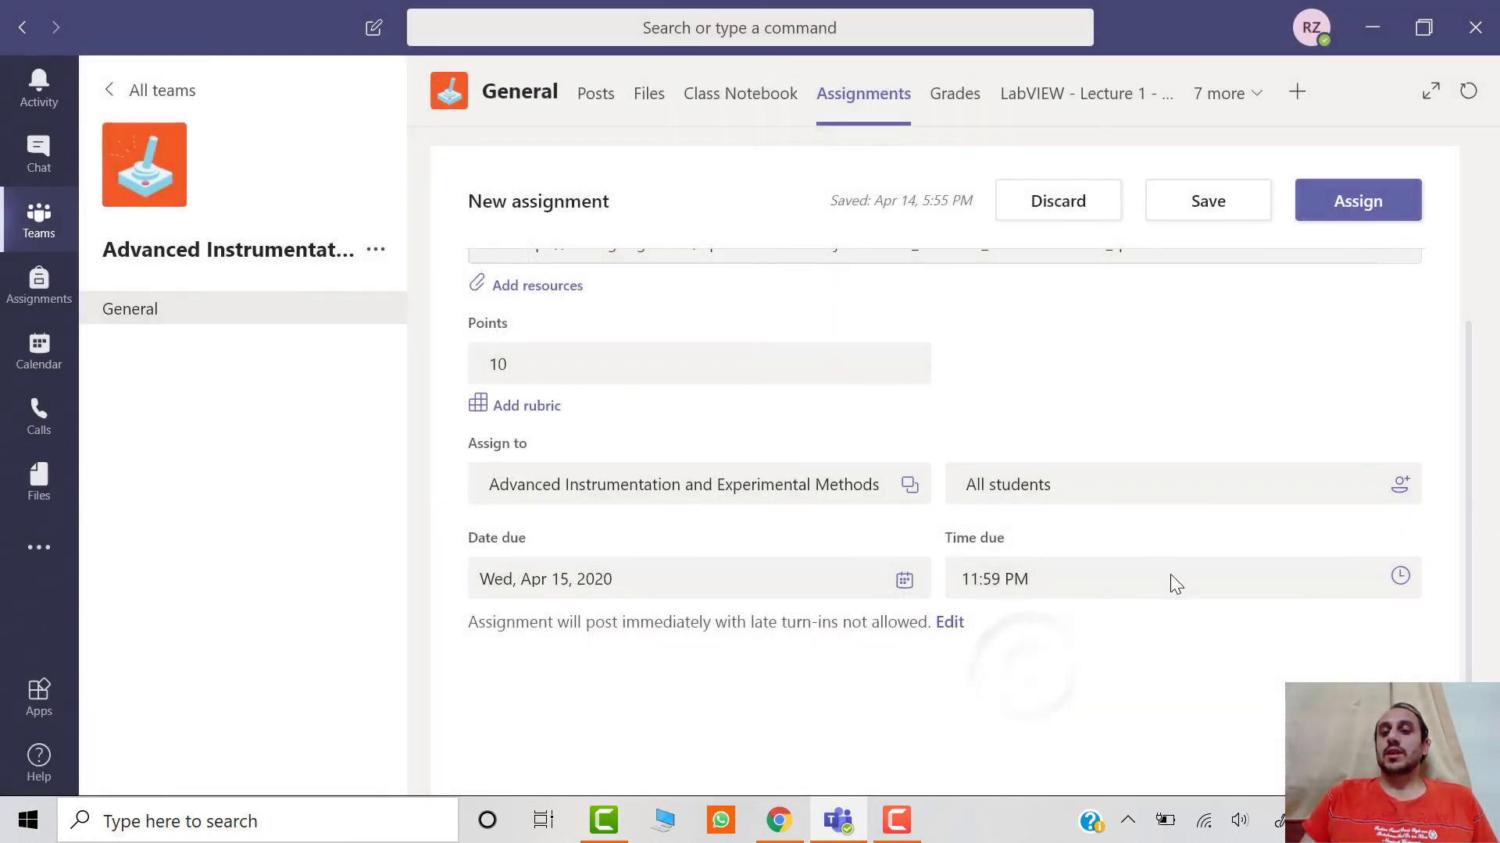
left_click(1355, 201)
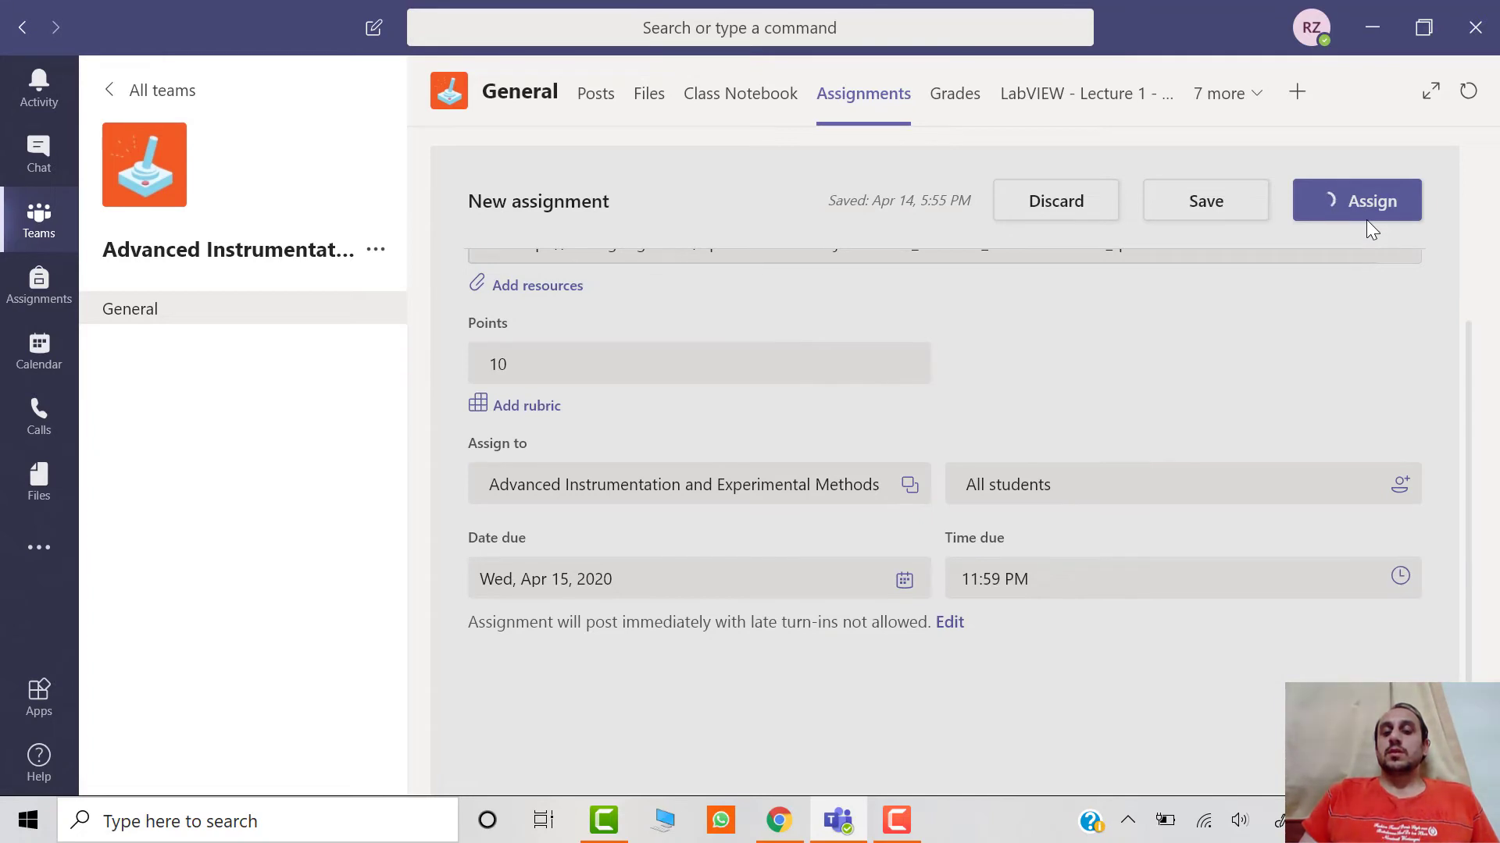
left_click(1356, 202)
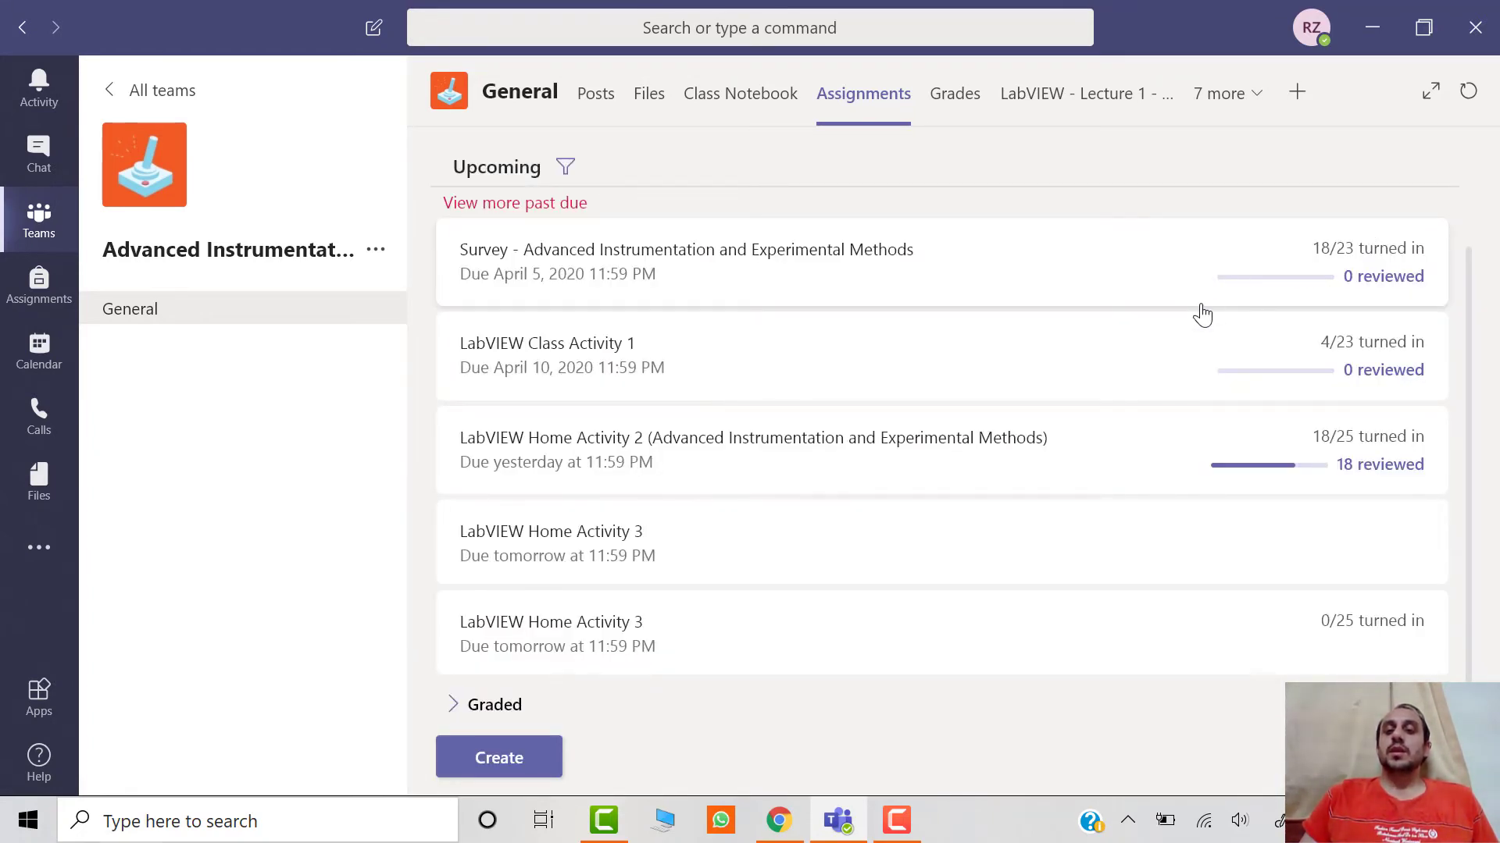
mouse_move(1135, 341)
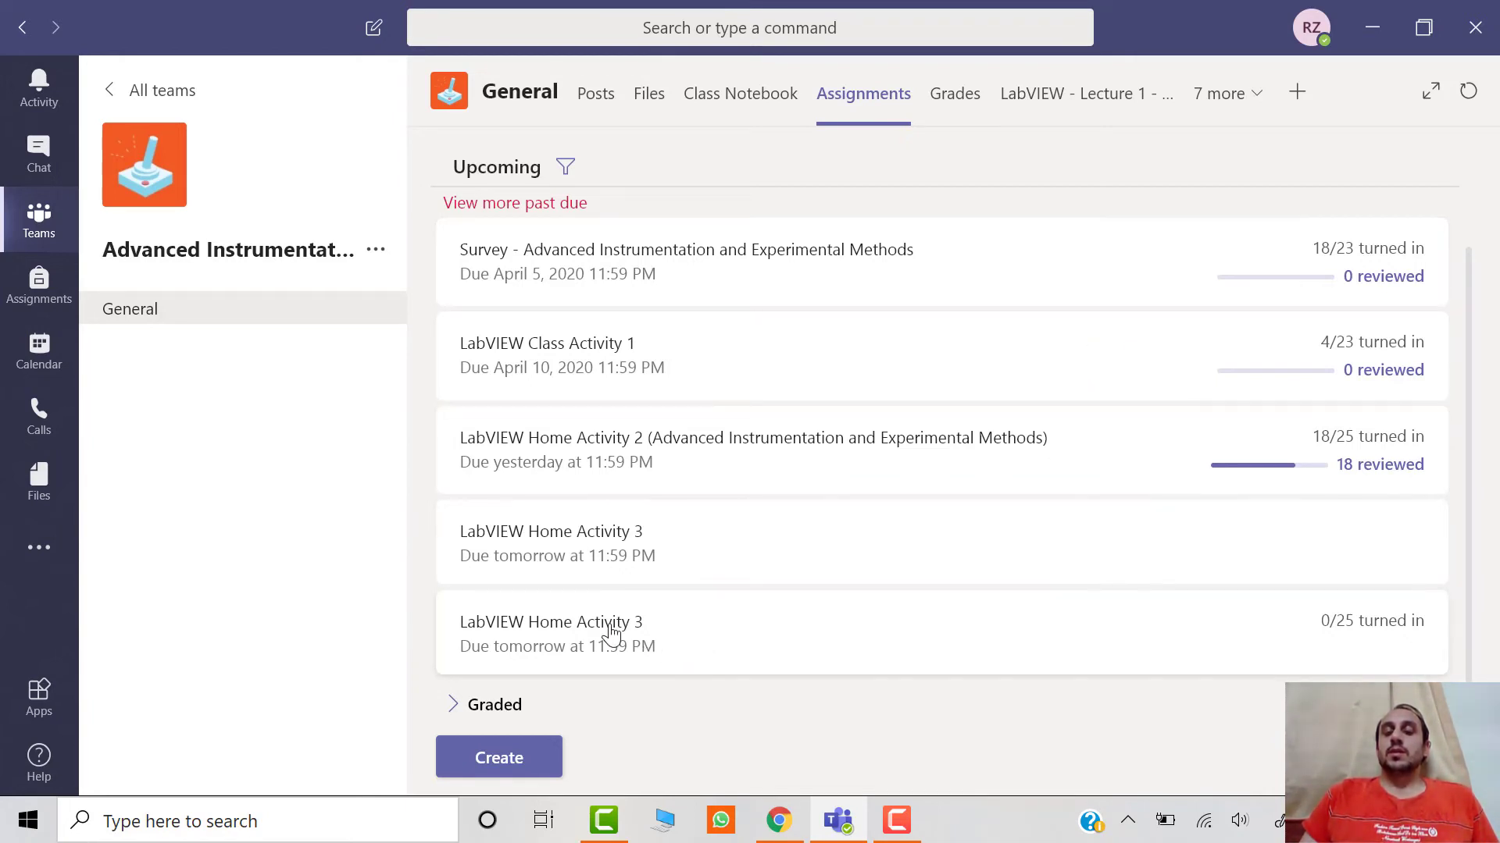
mouse_move(595, 105)
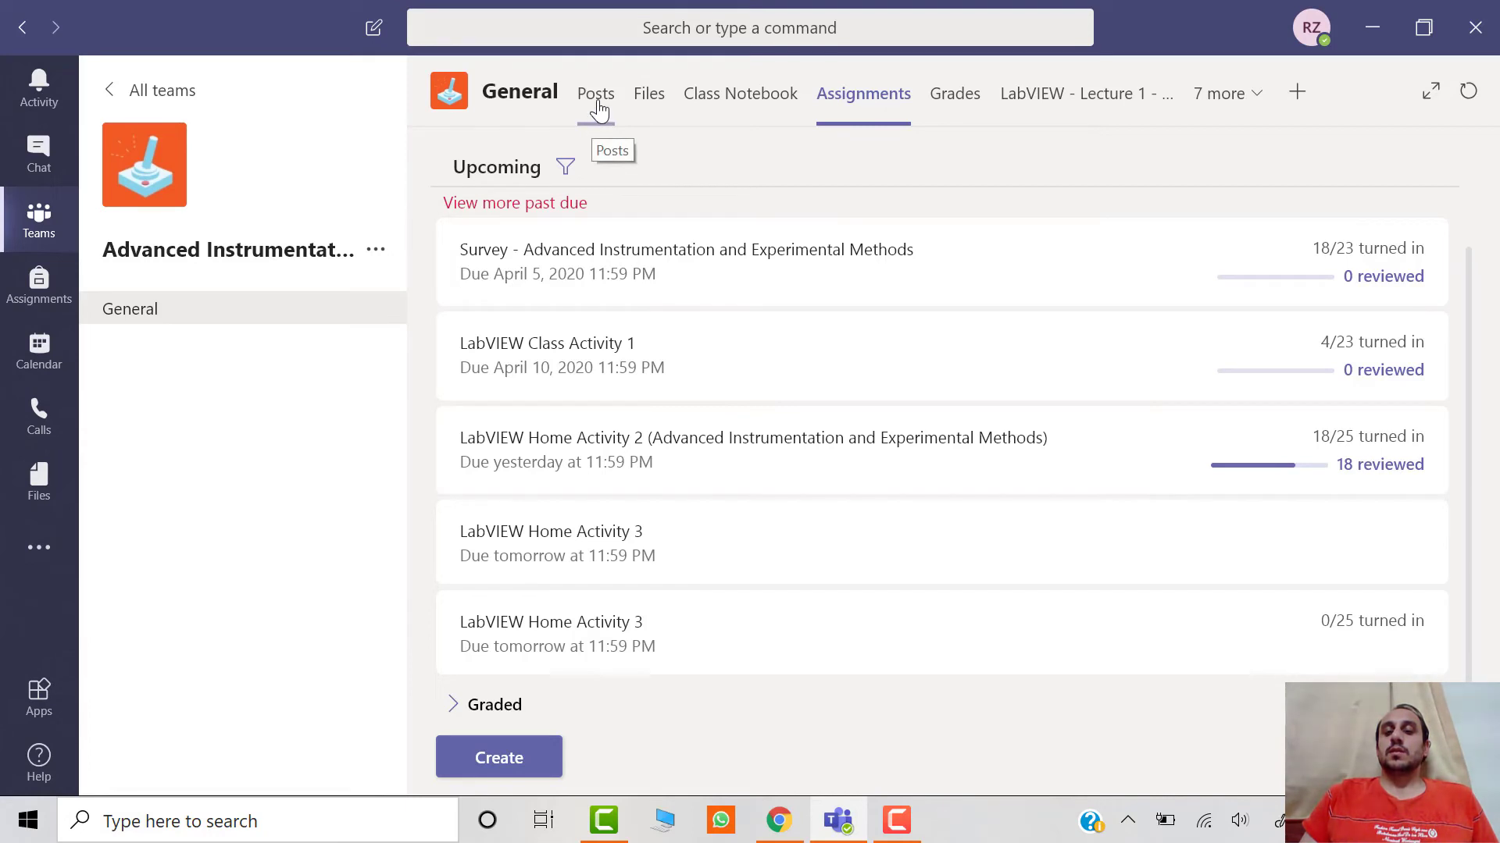
View the channel's Posts and open the announced LabVIEW Home Activity 3 assignment
left_click(595, 92)
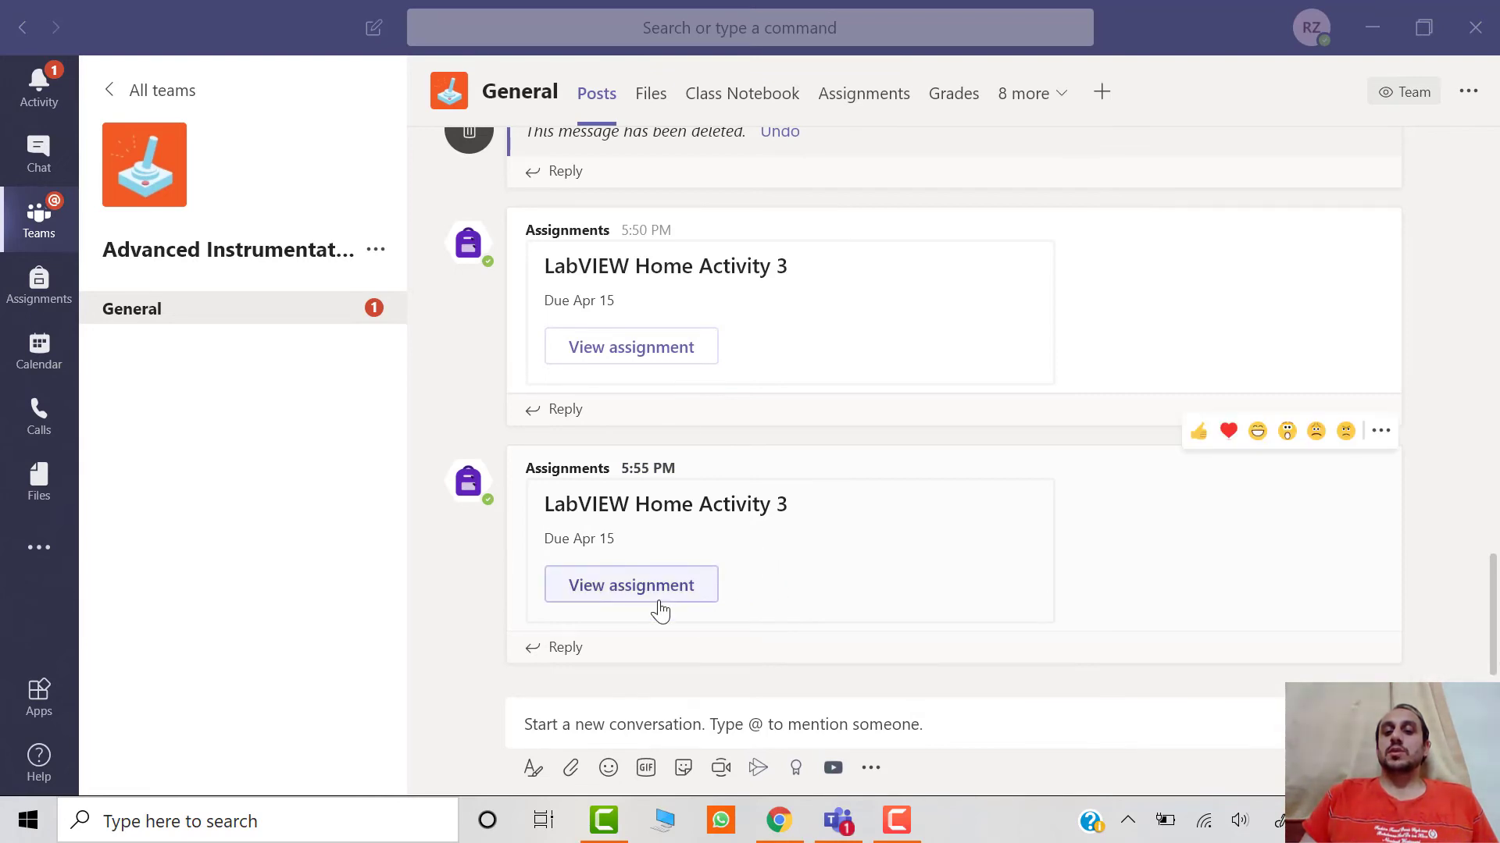
left_click(630, 584)
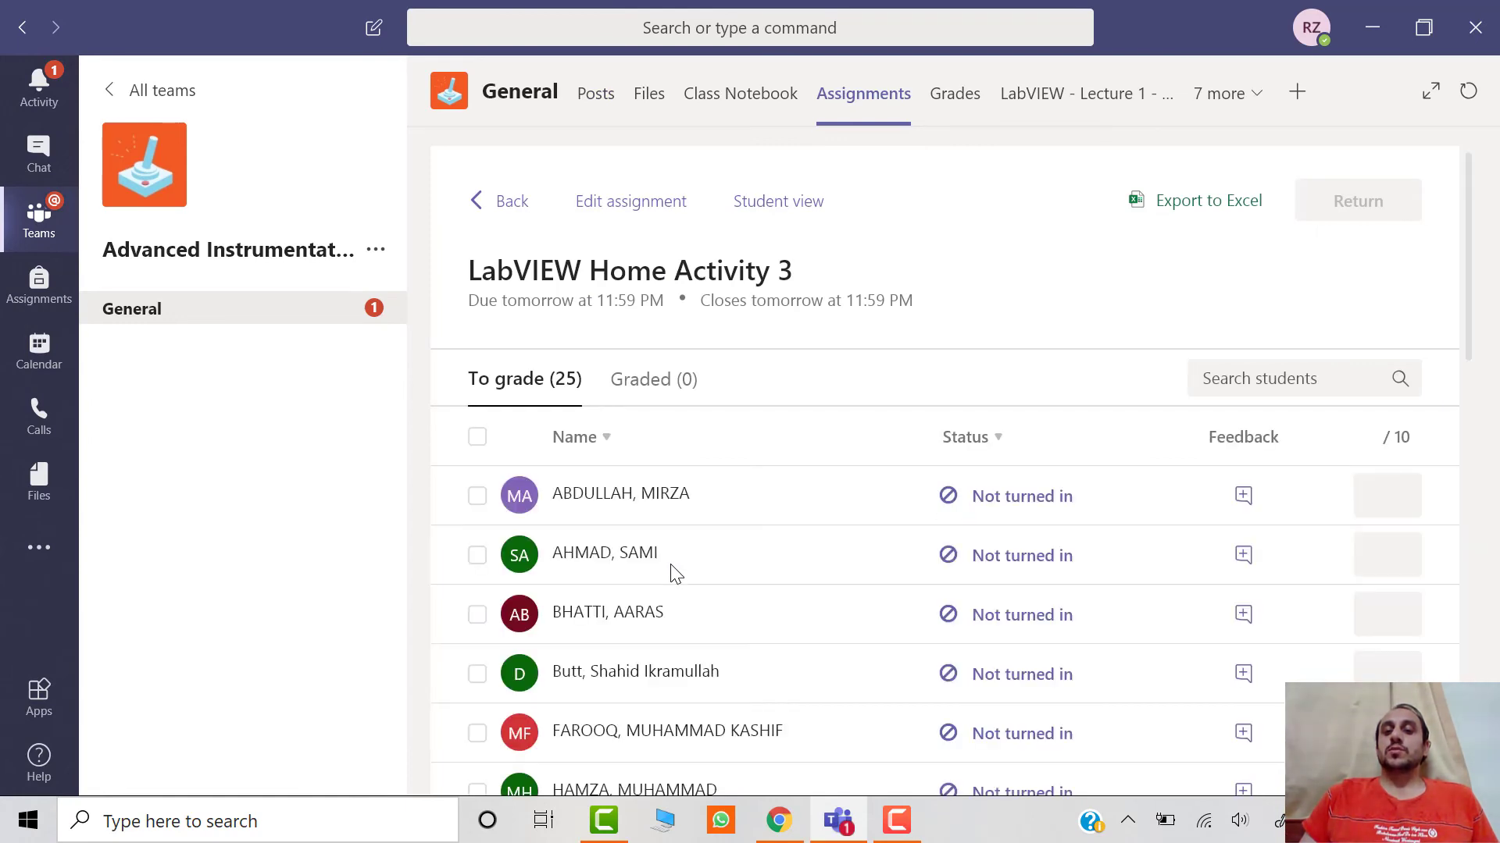
Scroll through the To grade roster showing all students not turned in
scroll("down", 3)
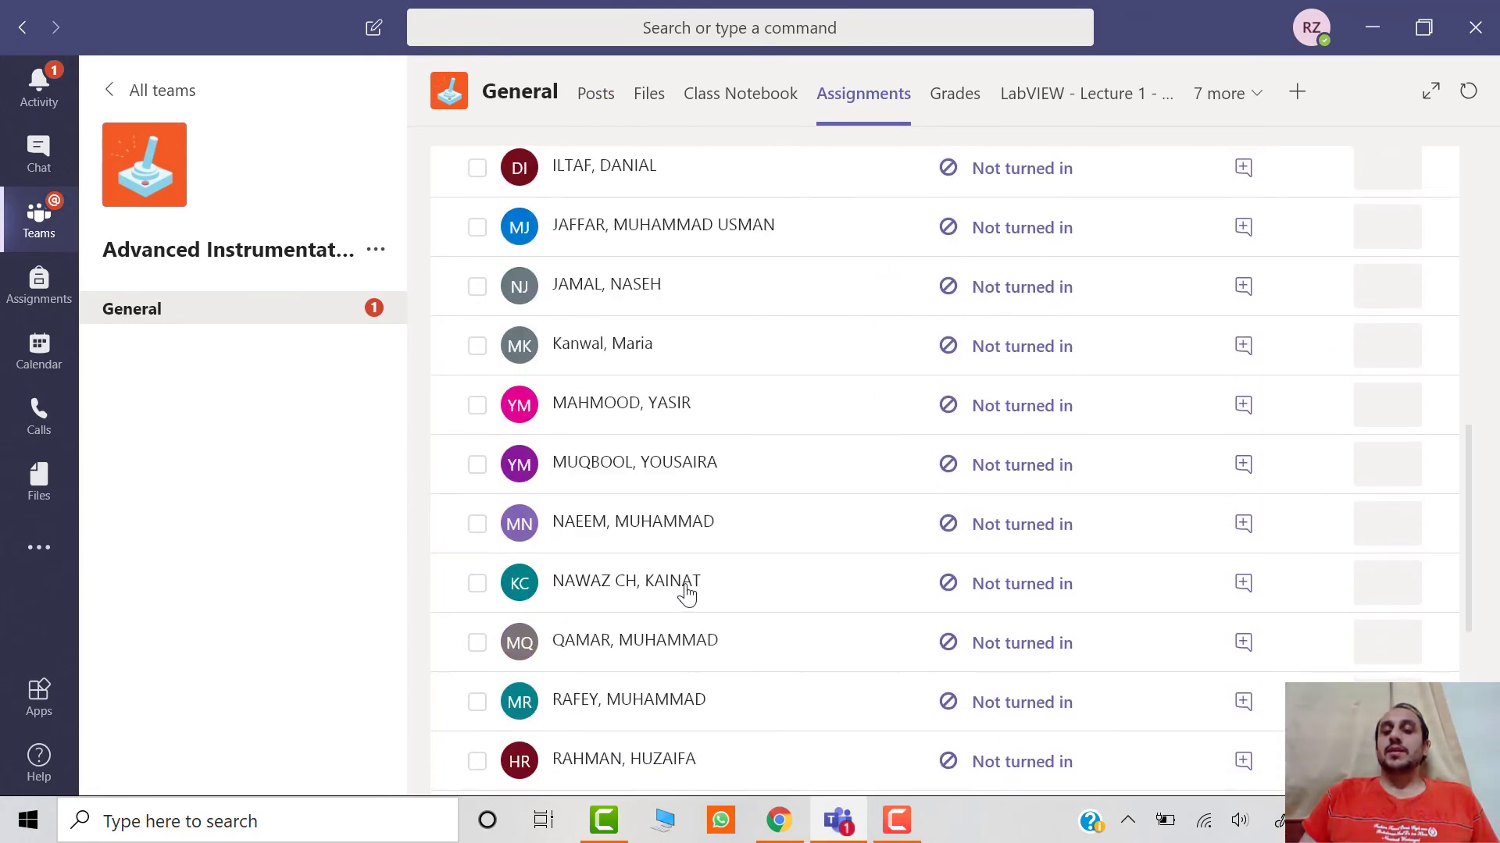
scroll("up", 3)
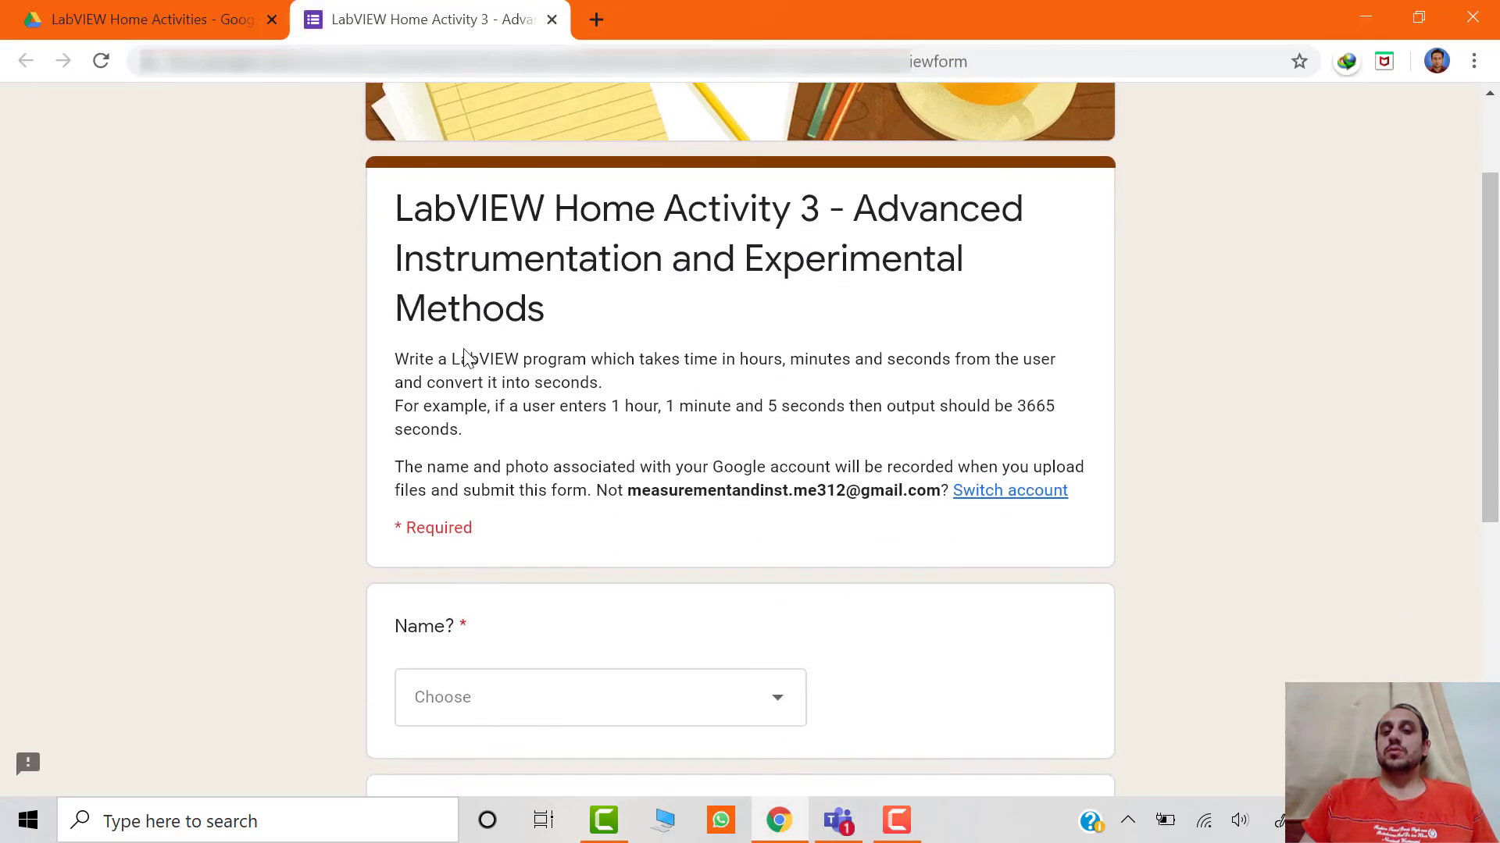
Start a file upload under the LabVIEW Home Activity 3 question in the Google Form
scroll("down", 3)
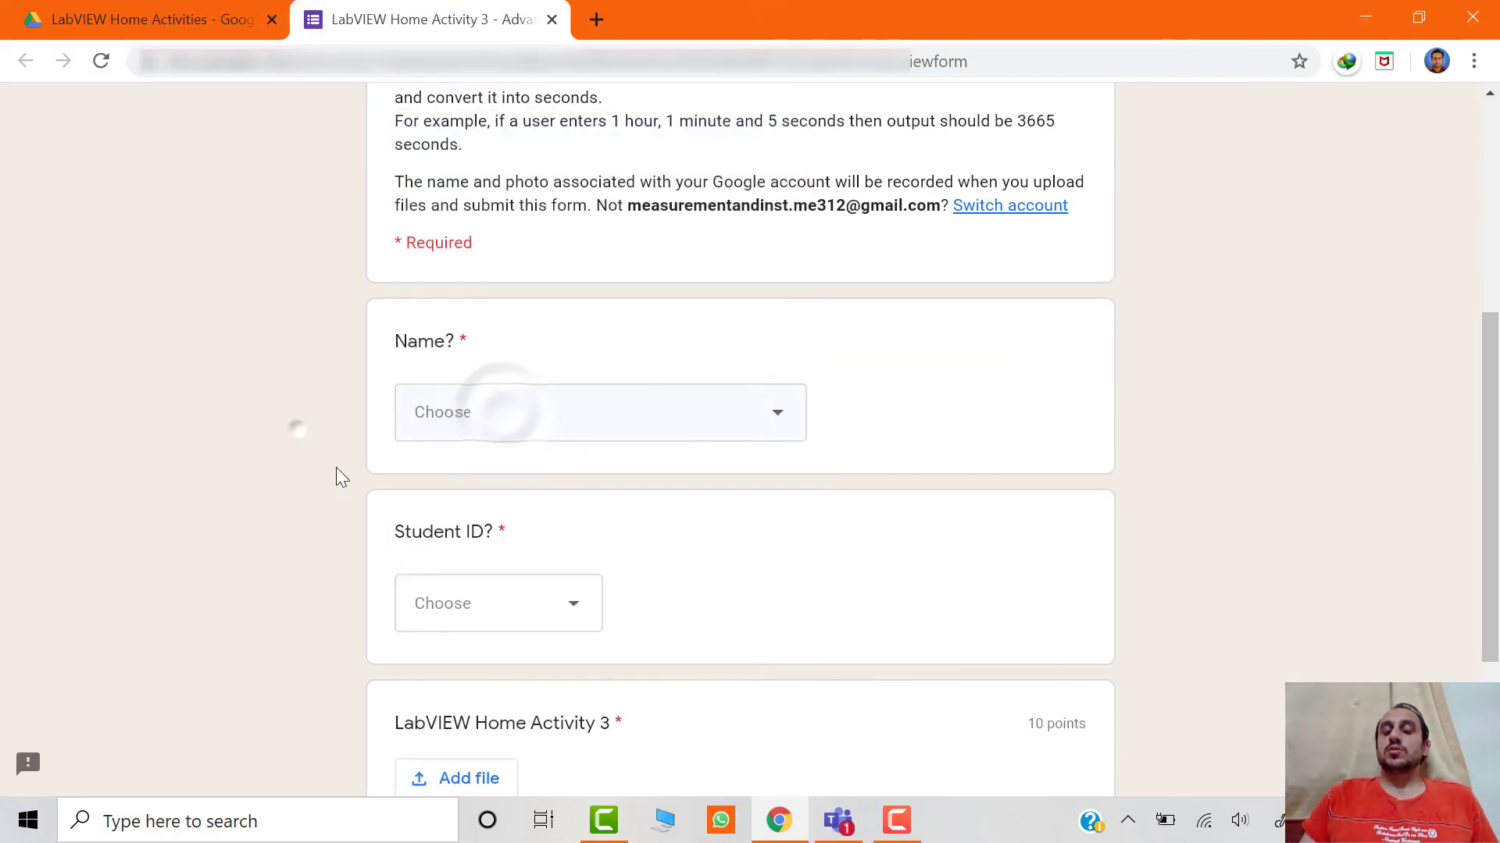
scroll("down", 3)
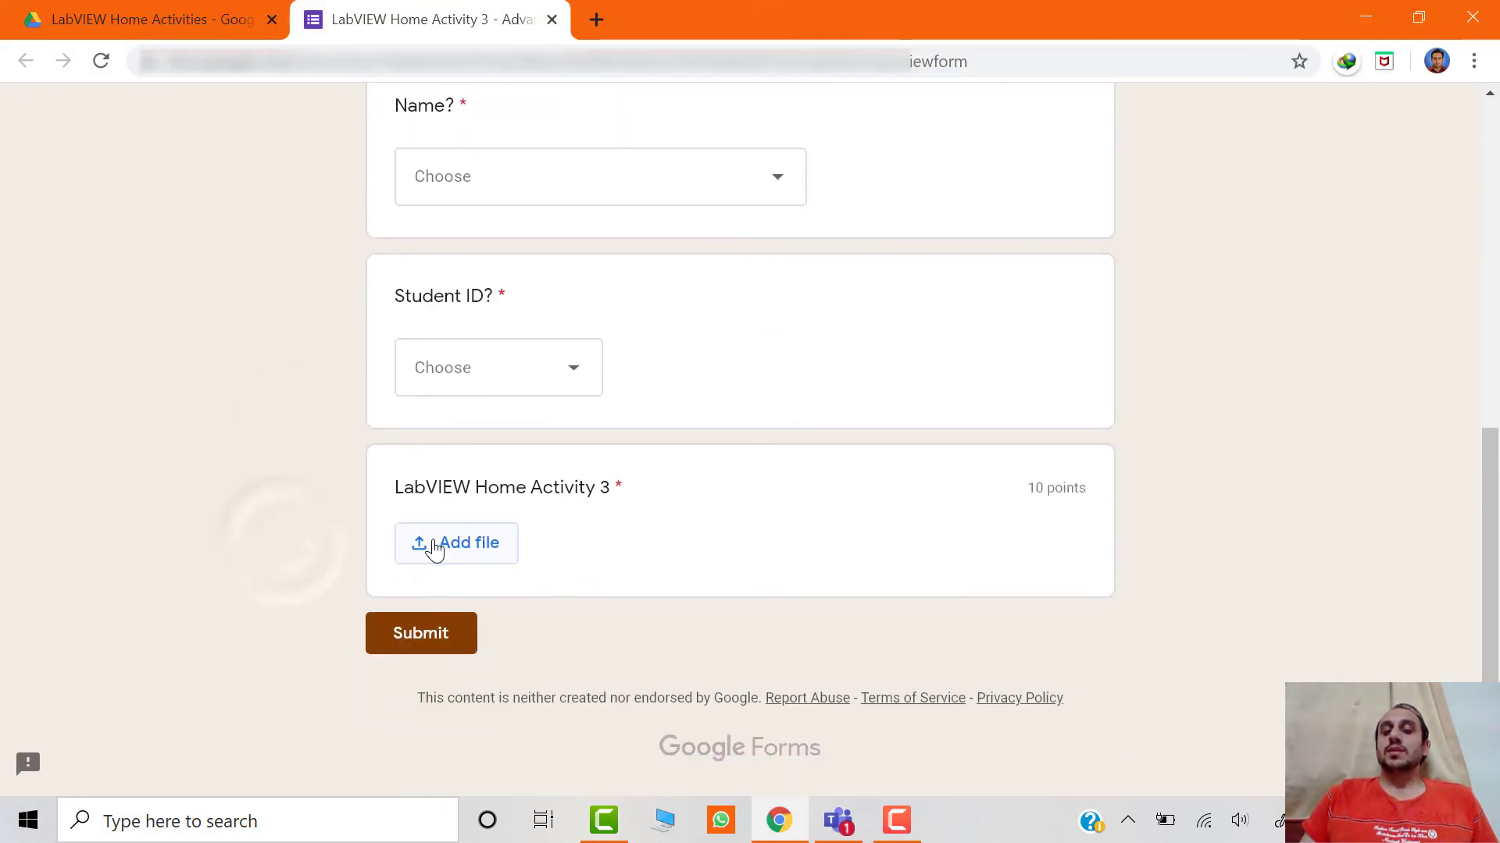
left_click(456, 544)
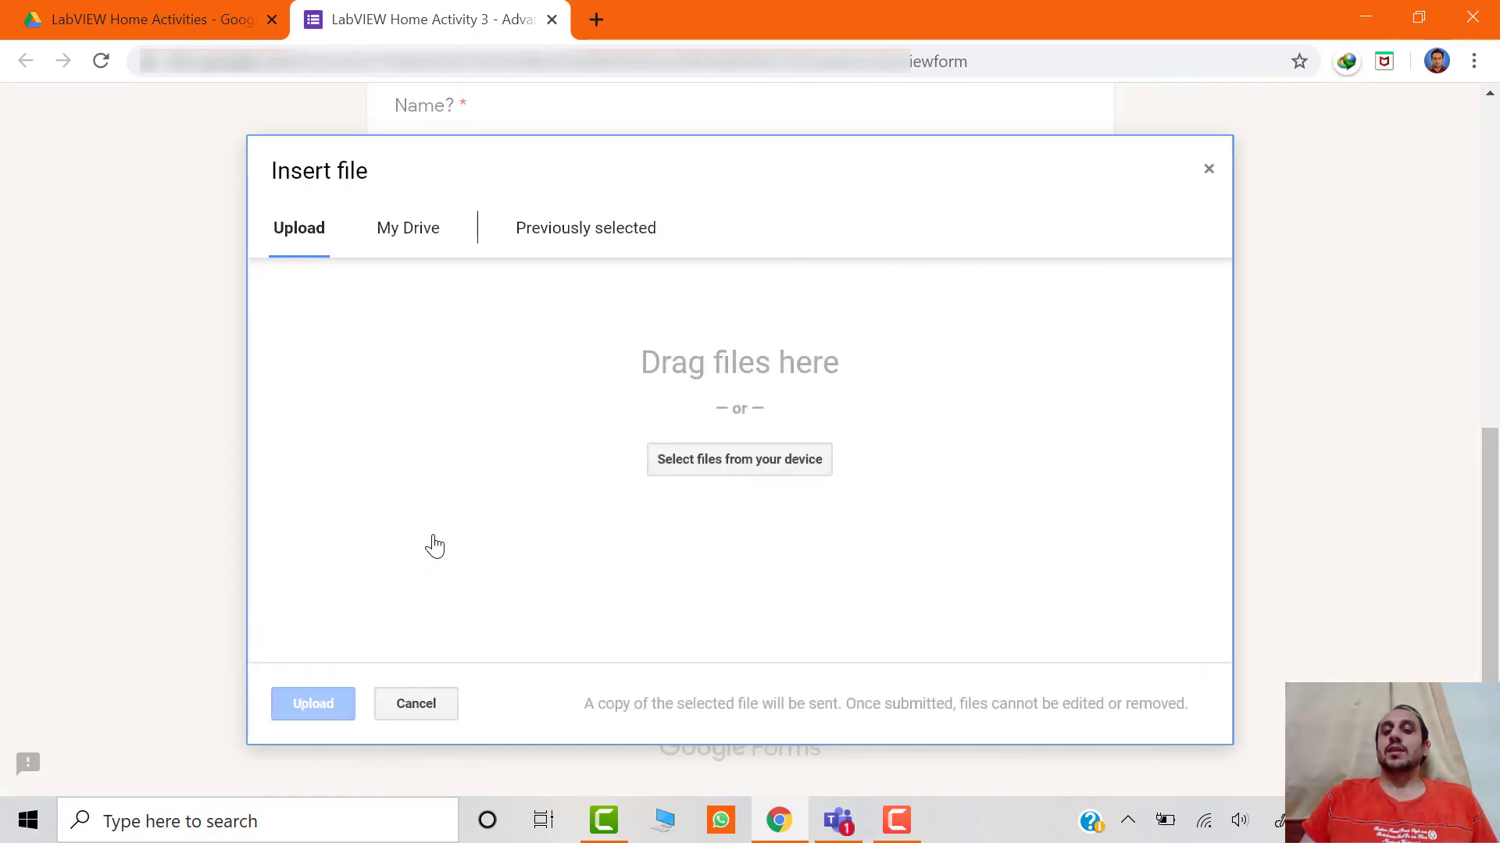